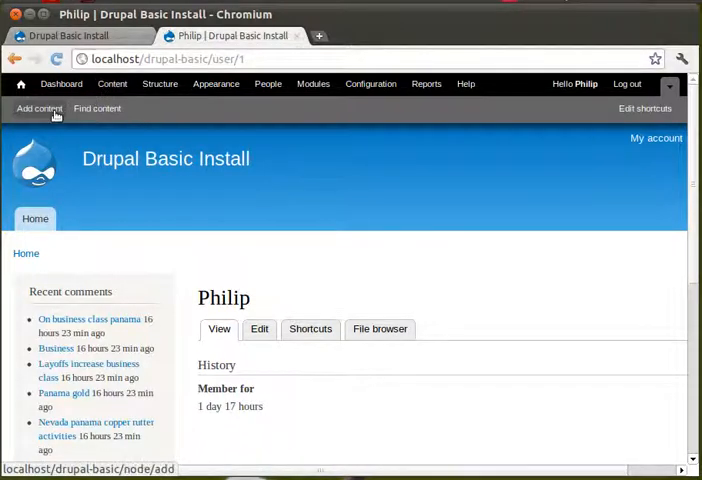
# - Create a new article titled 'Formatting my web page'
pyautogui.click(38, 108)
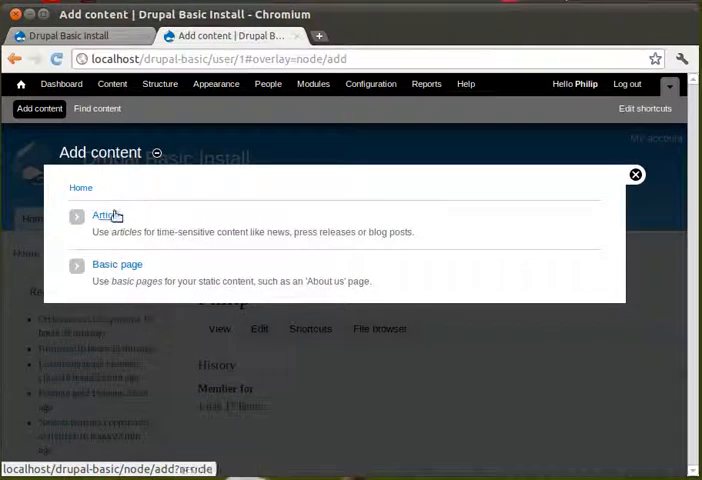
pyautogui.click(107, 215)
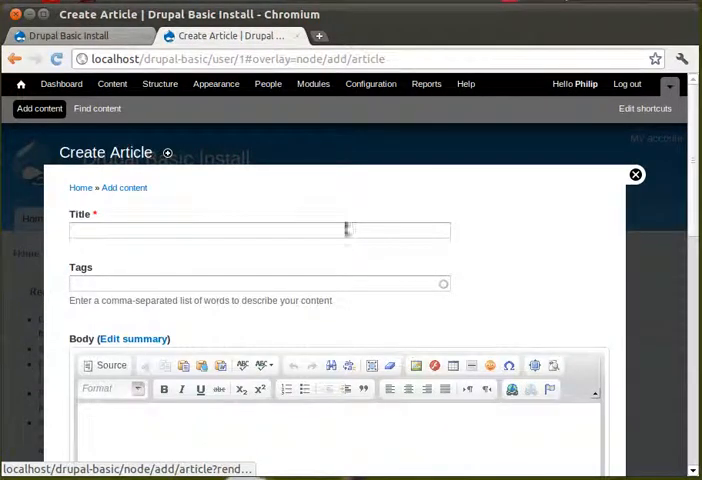
pyautogui.write('F')
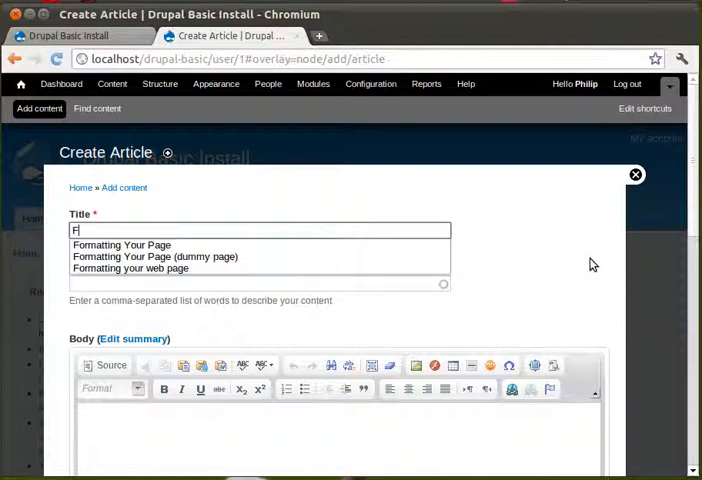
pyautogui.write('ormatting my')
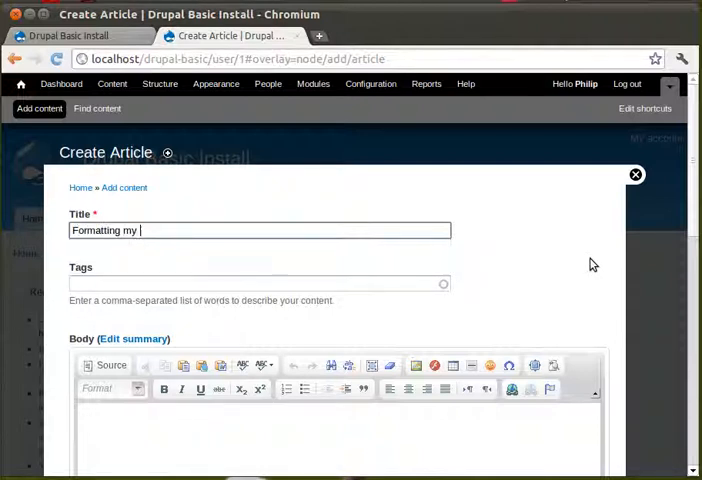
pyautogui.write('web pa')
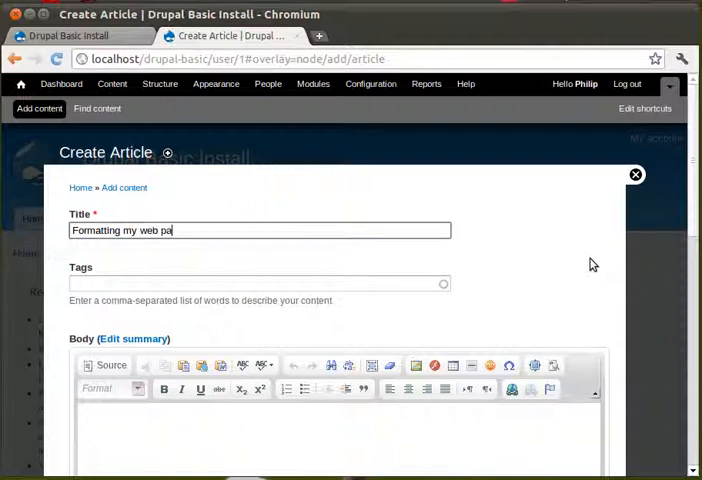
pyautogui.write('ge')
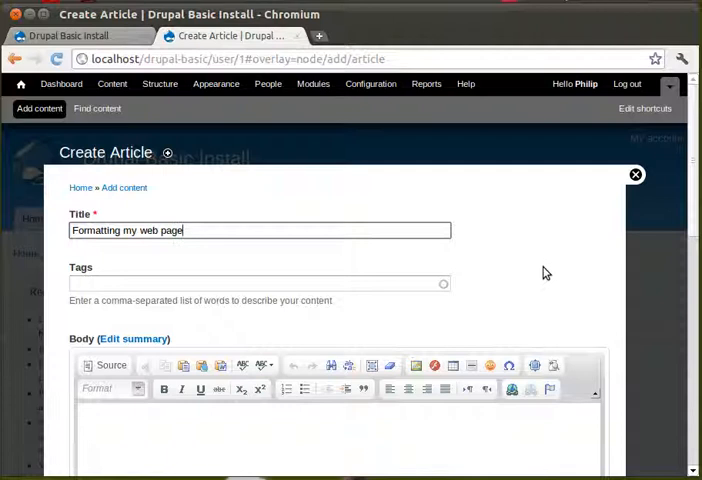
# - Set the article body's text format to Full HTML
pyautogui.scroll(-3)
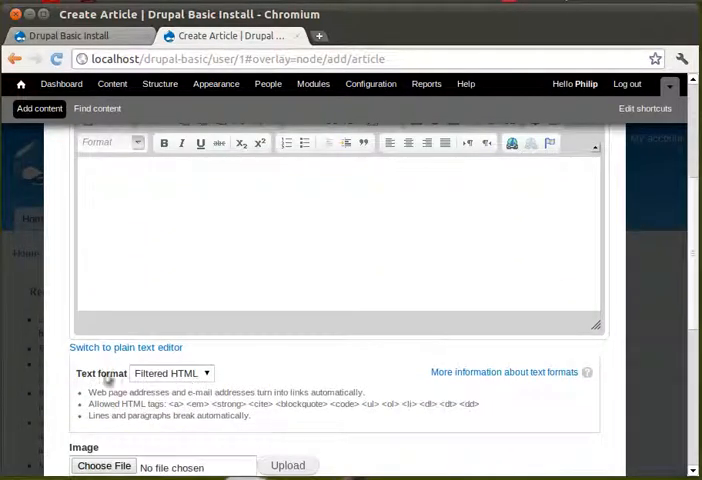
pyautogui.click(170, 373)
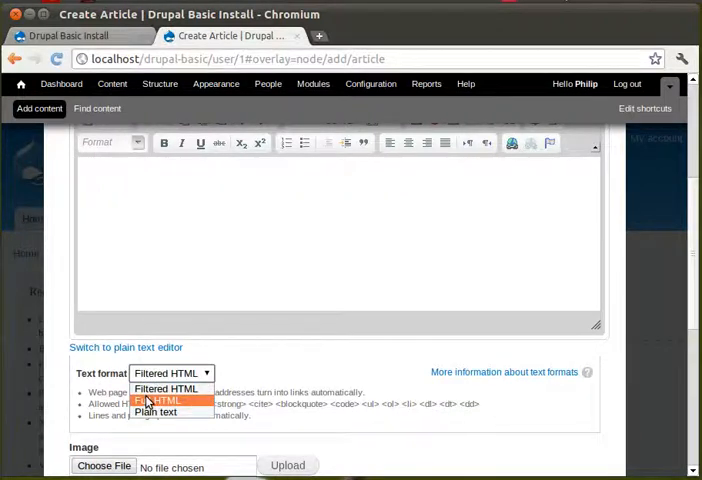
pyautogui.click(162, 401)
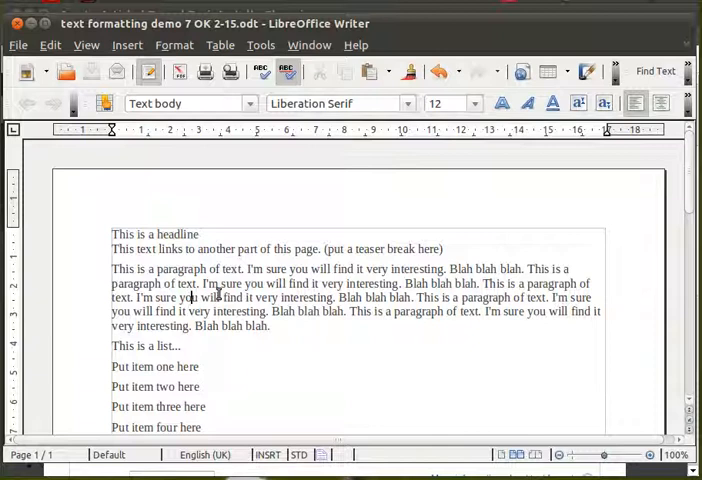
# - Select all the text in the Writer demo document for copying
pyautogui.press('ctrl+a')
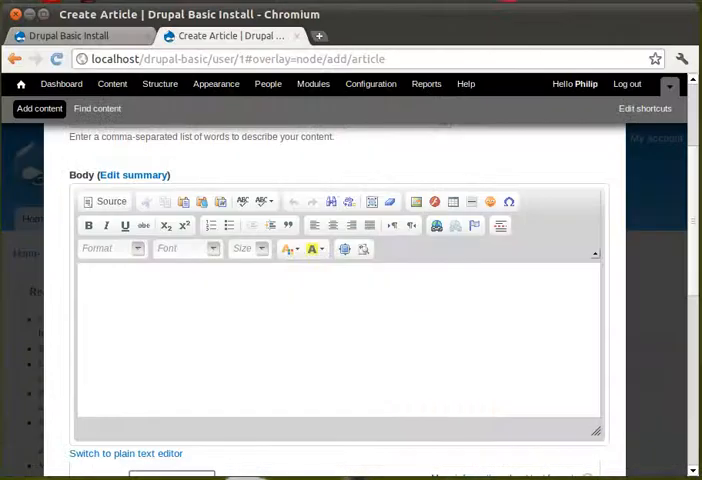
pyautogui.moveTo(244, 248)
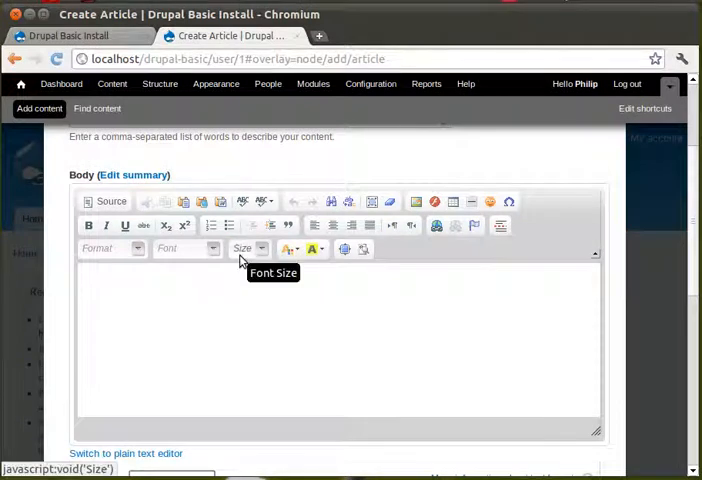
pyautogui.moveTo(221, 202)
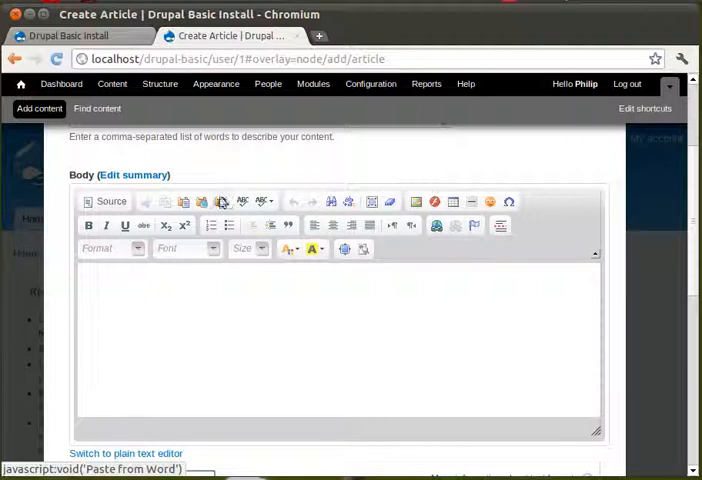
pyautogui.moveTo(221, 202)
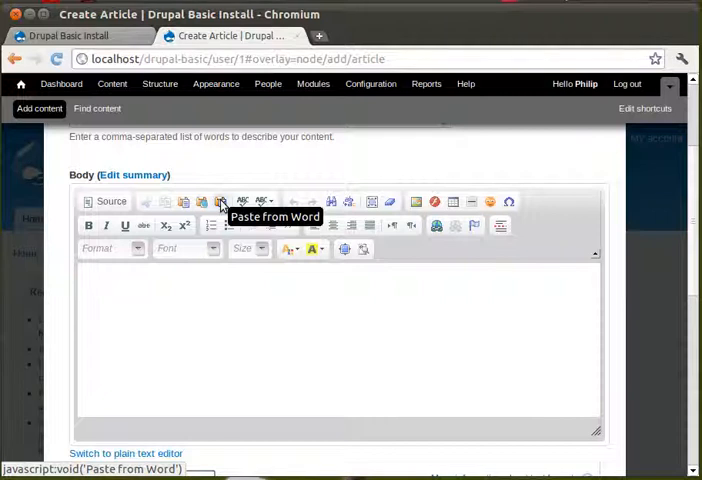
# - Paste the copied headline, teaser and paragraphs into the body via Paste from Word
pyautogui.click(221, 202)
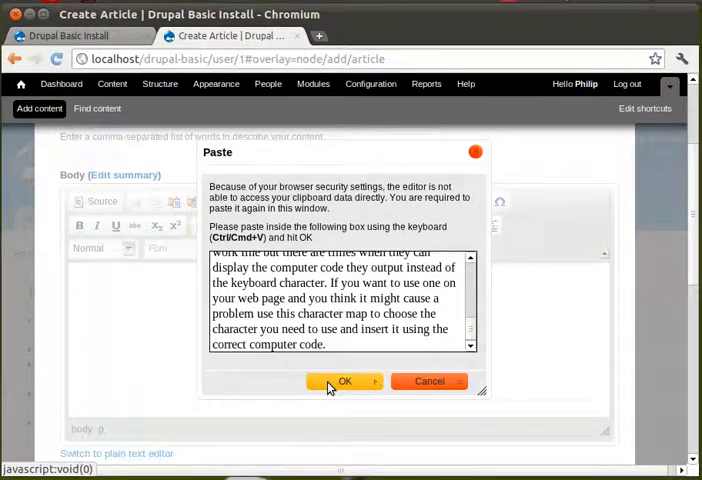
pyautogui.click(344, 381)
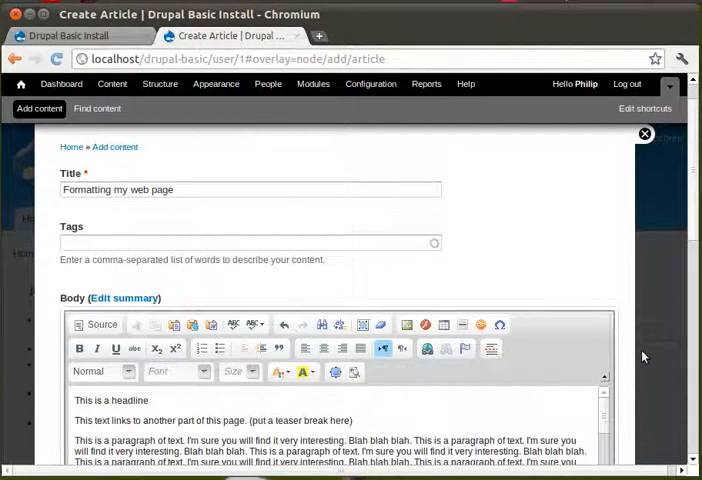
# - Scroll down the article editor to review the pasted demo text
pyautogui.scroll(-3)
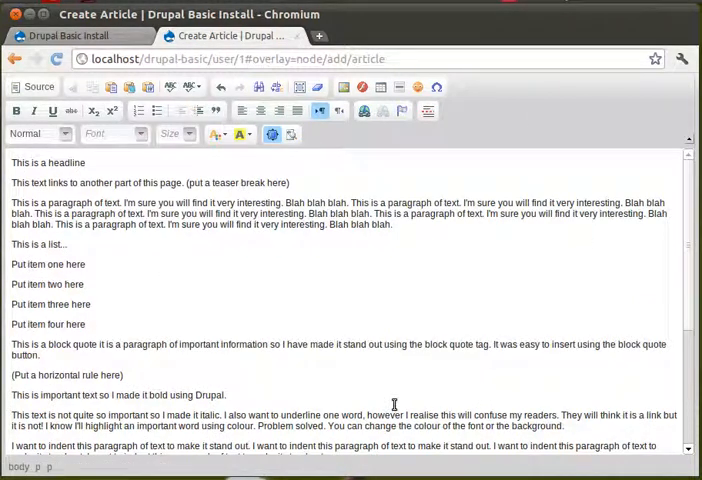
pyautogui.moveTo(265, 345)
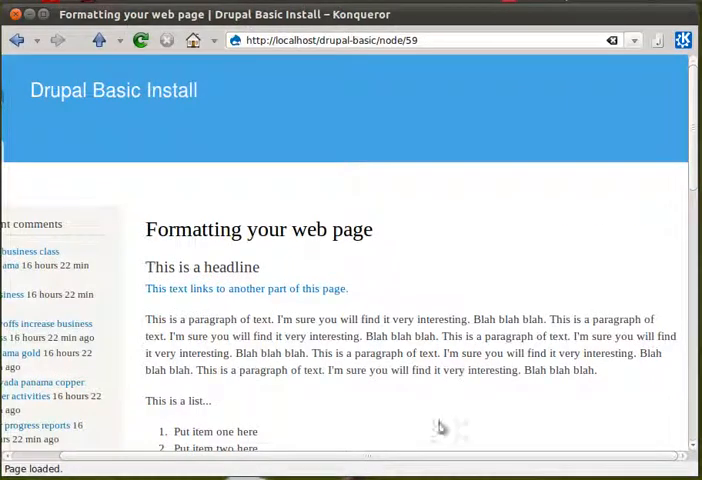
pyautogui.moveTo(165, 232)
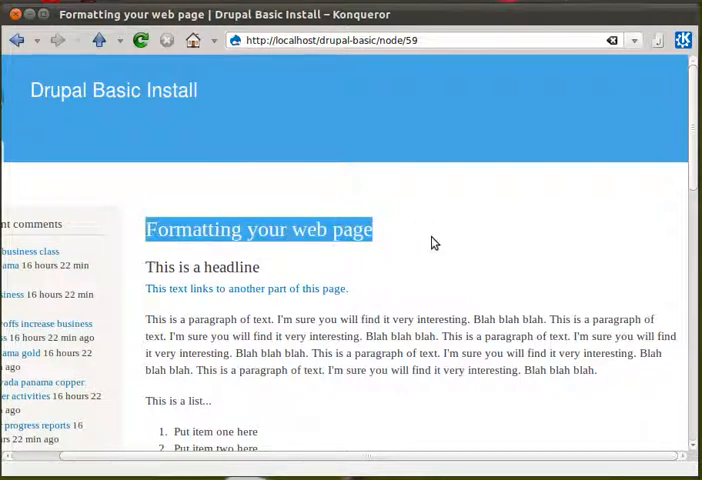
pyautogui.doubleClick(177, 267)
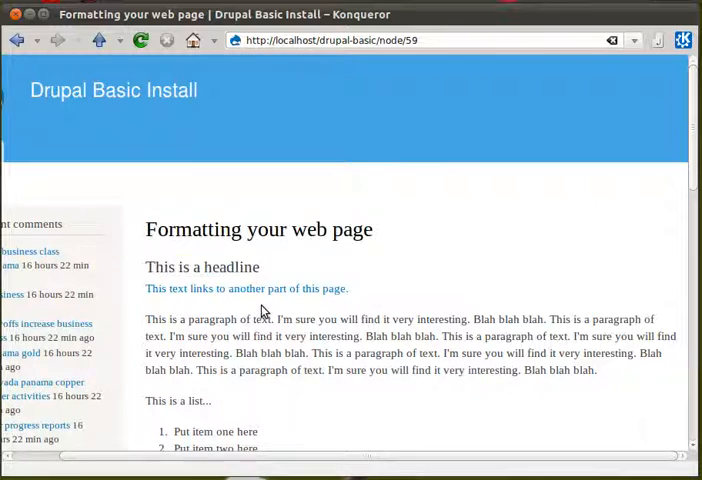
pyautogui.moveTo(262, 293)
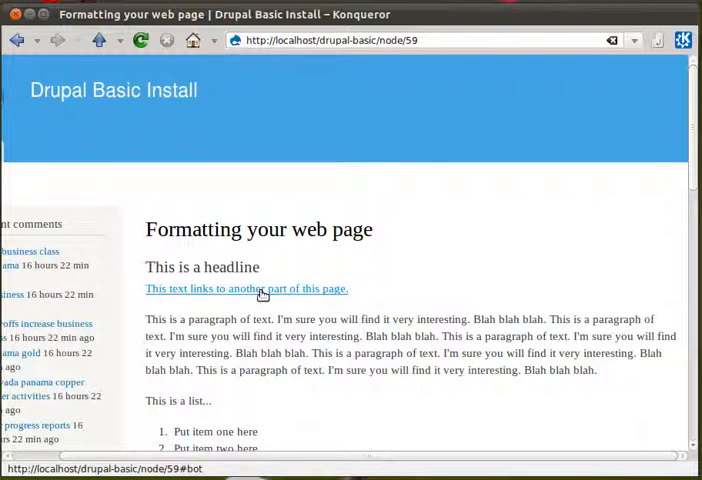
pyautogui.click(246, 288)
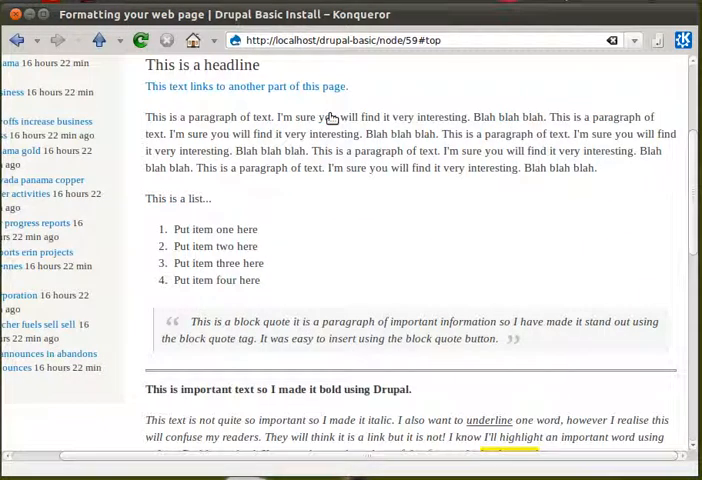
pyautogui.scroll(-3)
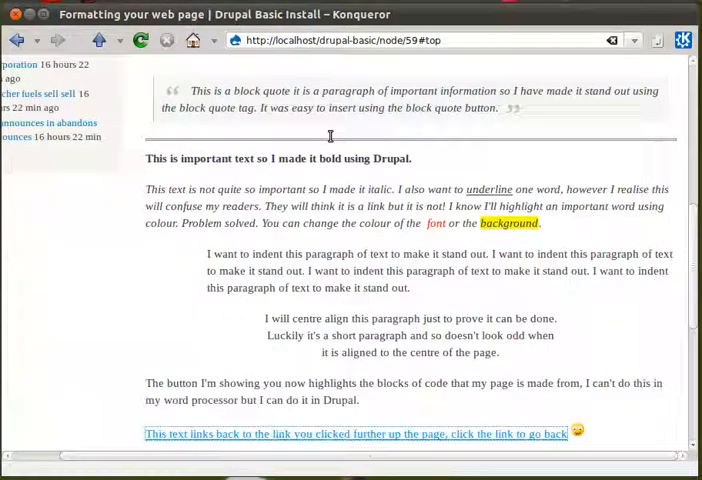
pyautogui.scroll(-3)
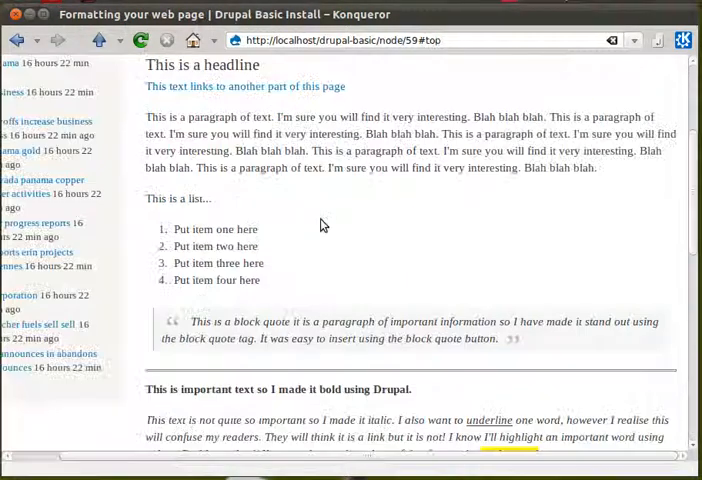
pyautogui.moveTo(148, 117); pyautogui.dragTo(167, 130)
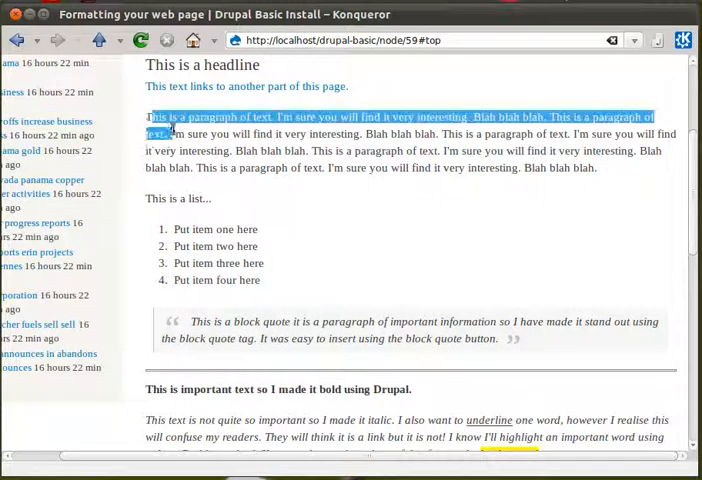
pyautogui.click(389, 217)
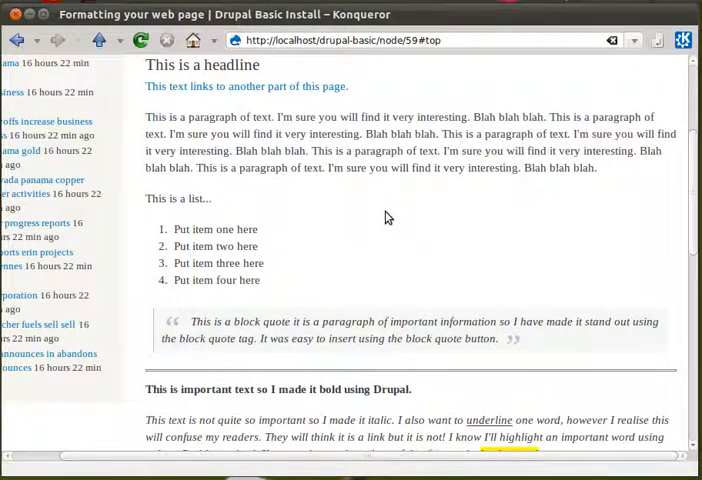
pyautogui.moveTo(165, 224)
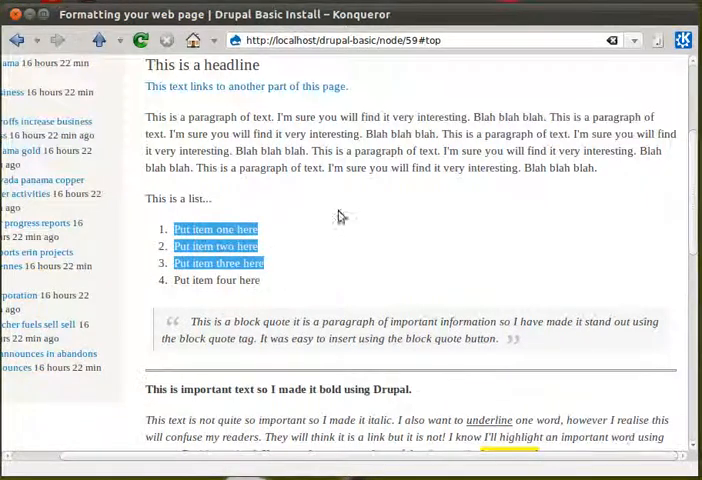
pyautogui.scroll(-3)
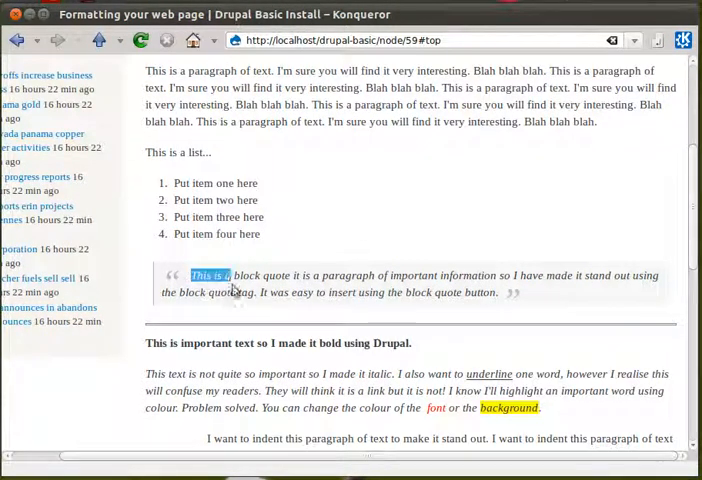
pyautogui.click(188, 276)
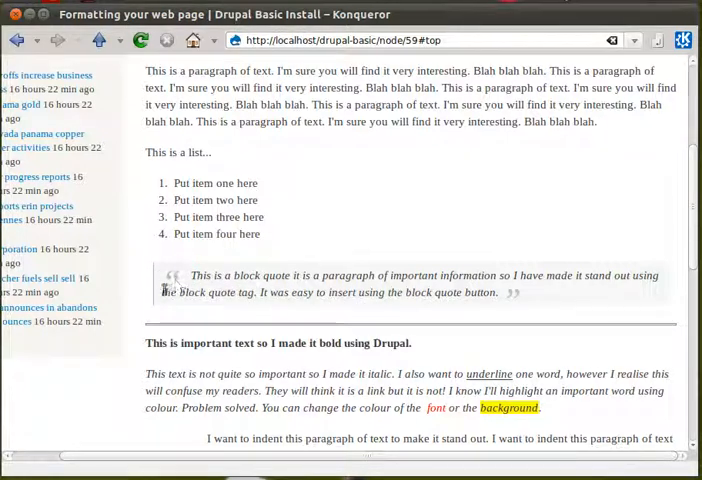
pyautogui.moveTo(461, 334)
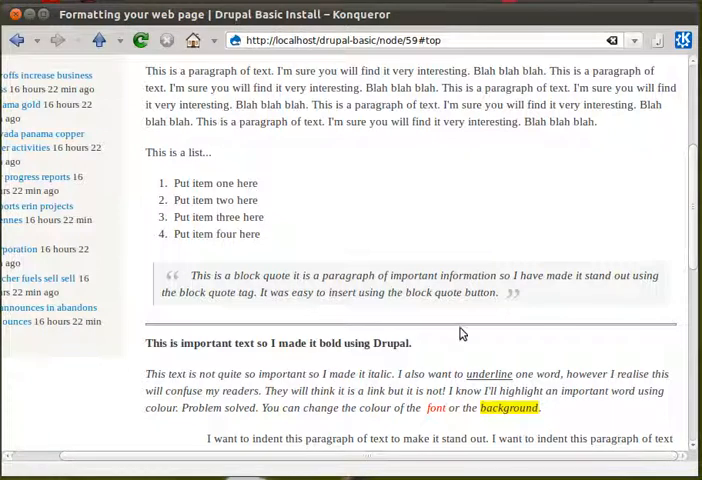
pyautogui.moveTo(449, 332)
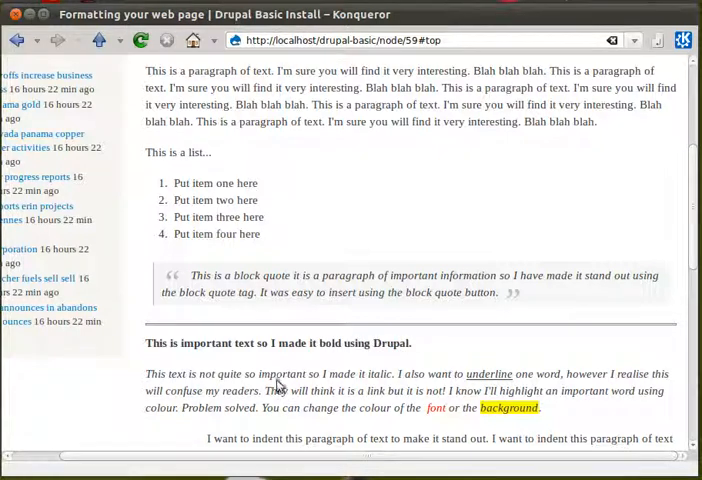
pyautogui.doubleClick(489, 374)
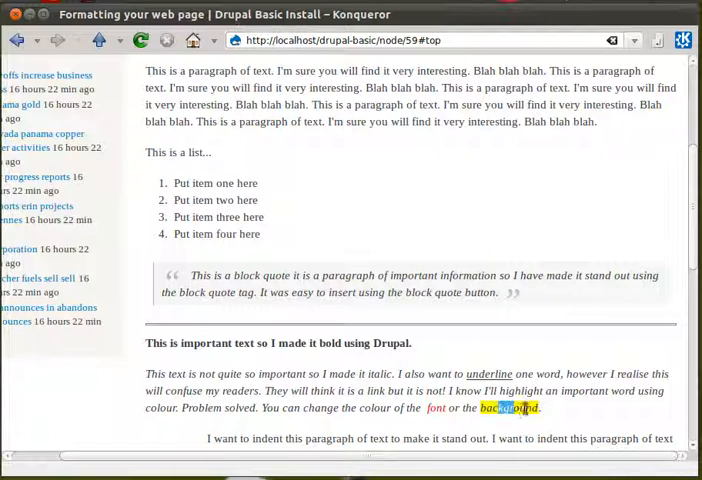
pyautogui.scroll(-3)
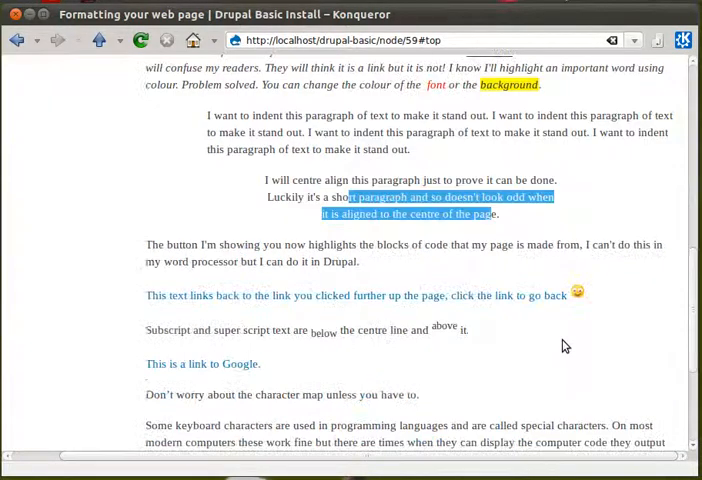
pyautogui.scroll(-3)
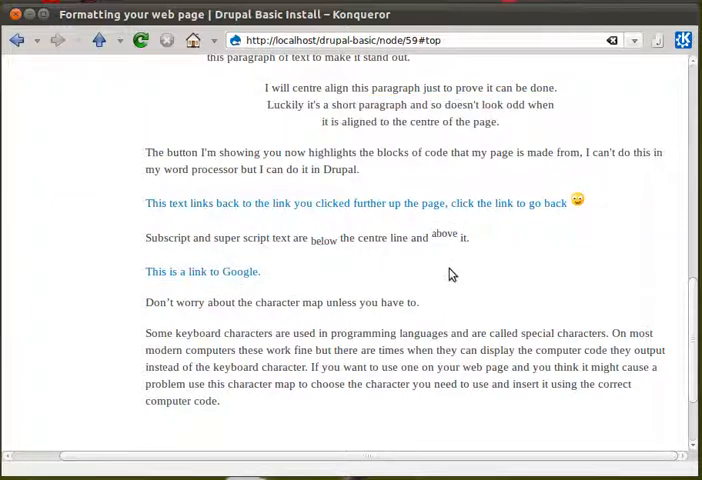
pyautogui.moveTo(338, 283)
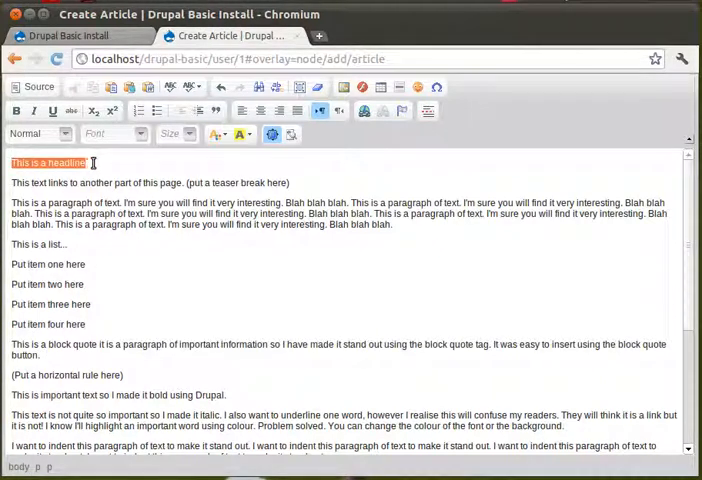
# - Style the line 'This is a headline' as Heading 2, then deselect it
pyautogui.click(38, 133)
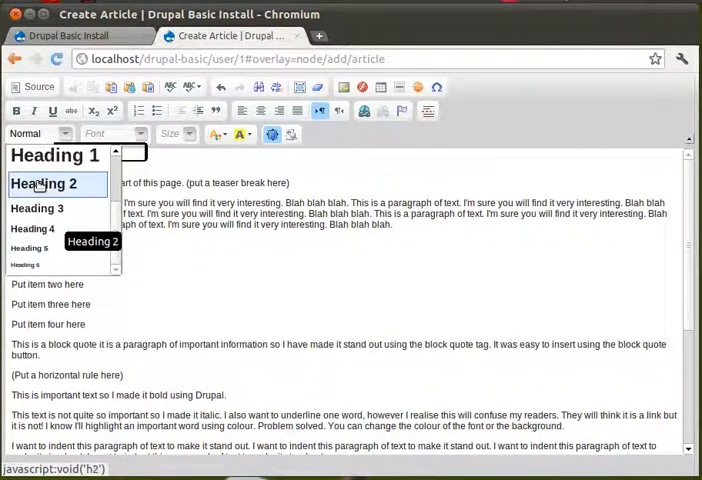
pyautogui.click(43, 184)
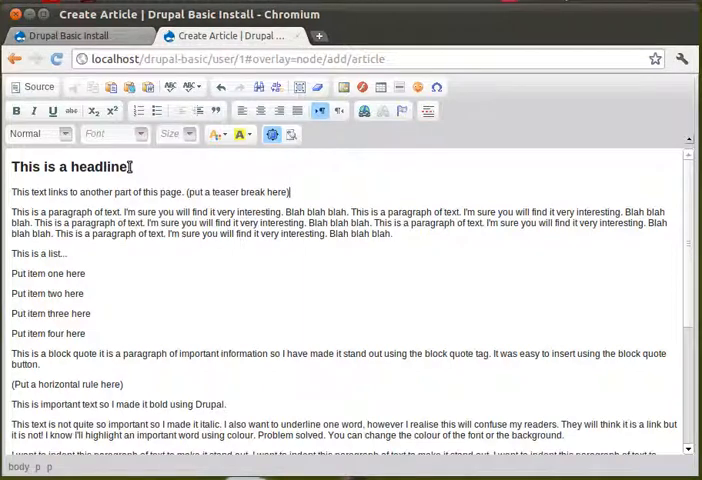
pyautogui.click(37, 133)
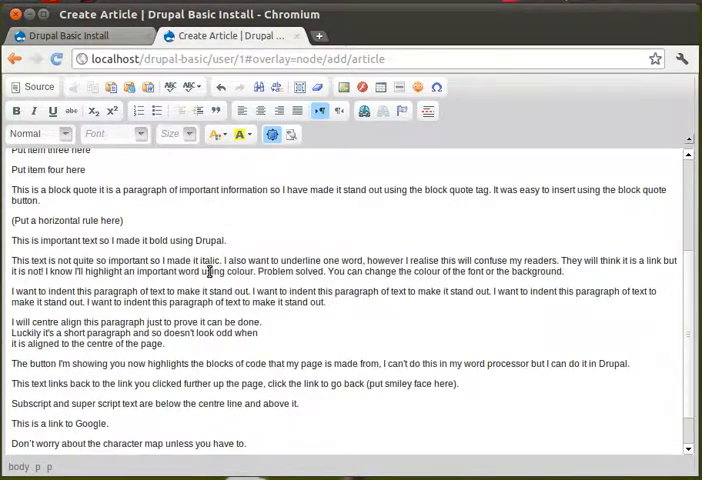
# - Insert an anchor named 'bot' near the lower link-back paragraph
pyautogui.scroll(-3)
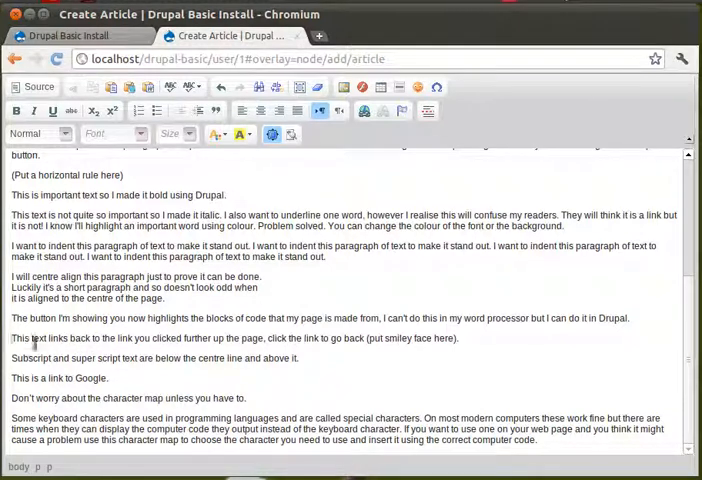
pyautogui.click(401, 111)
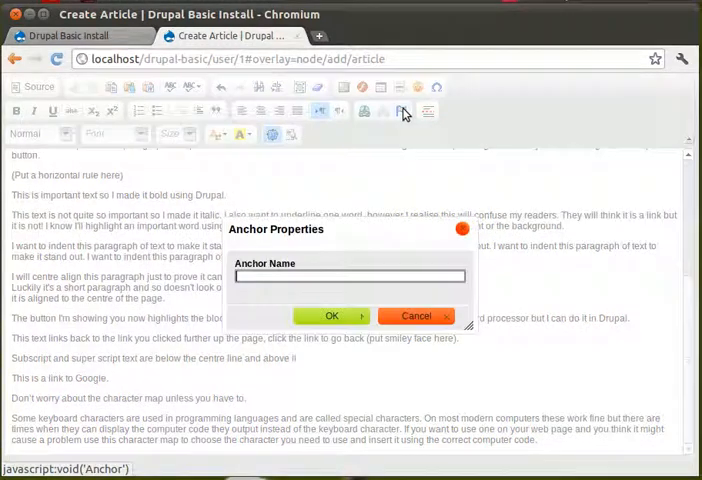
pyautogui.moveTo(570, 261)
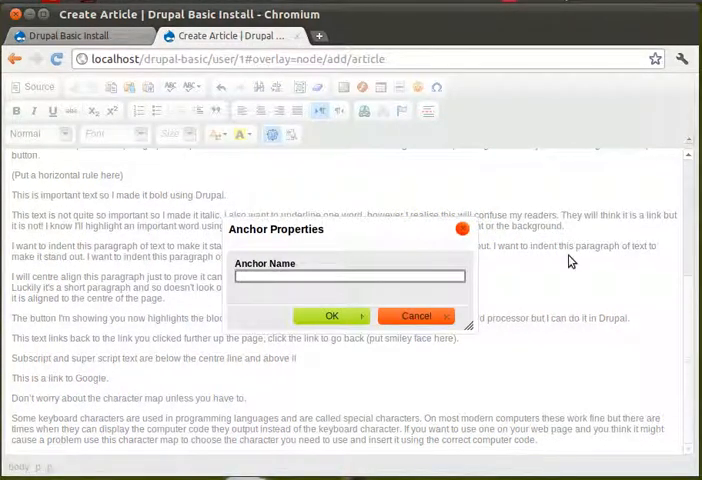
pyautogui.write('bot')
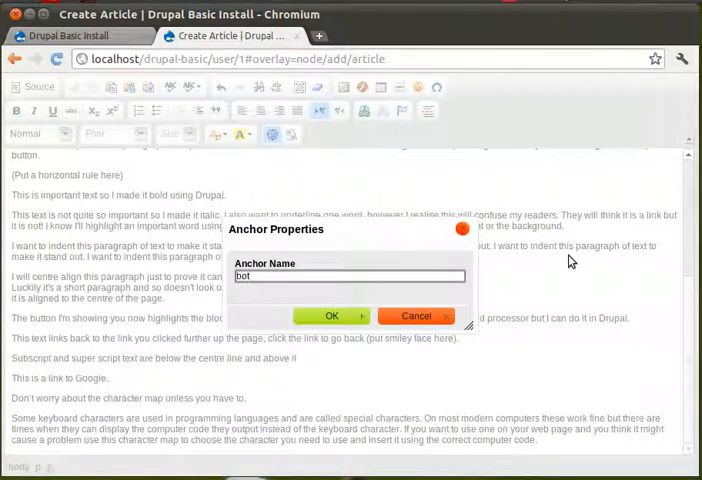
pyautogui.click(332, 315)
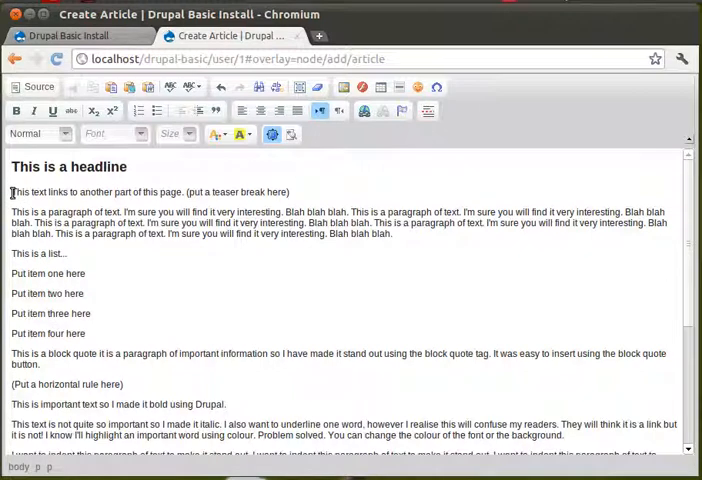
pyautogui.moveTo(402, 110)
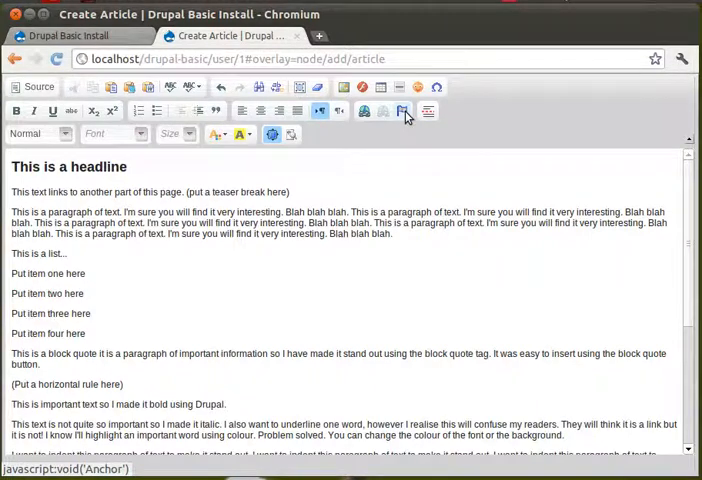
# - Insert an anchor named 'top' at the teaser line
pyautogui.click(402, 111)
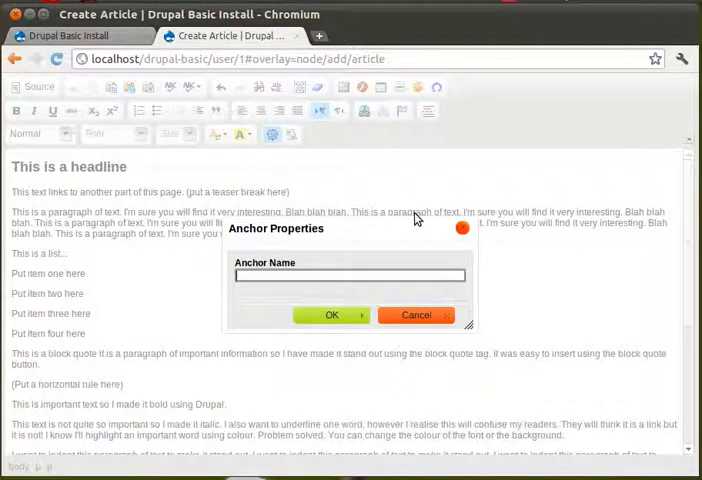
pyautogui.write('top')
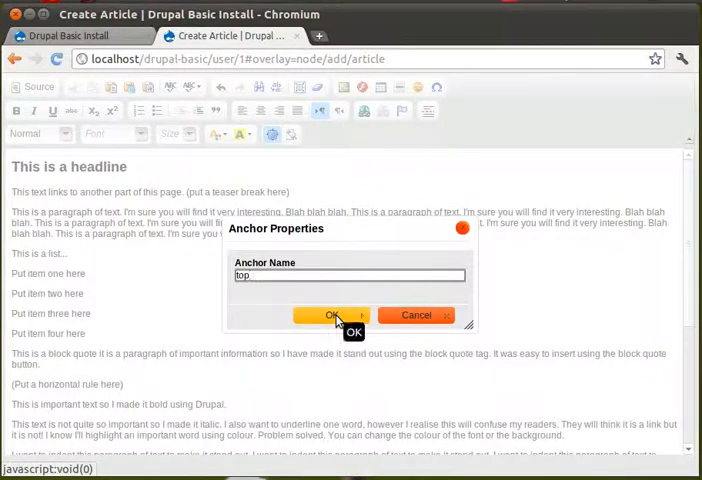
pyautogui.click(333, 315)
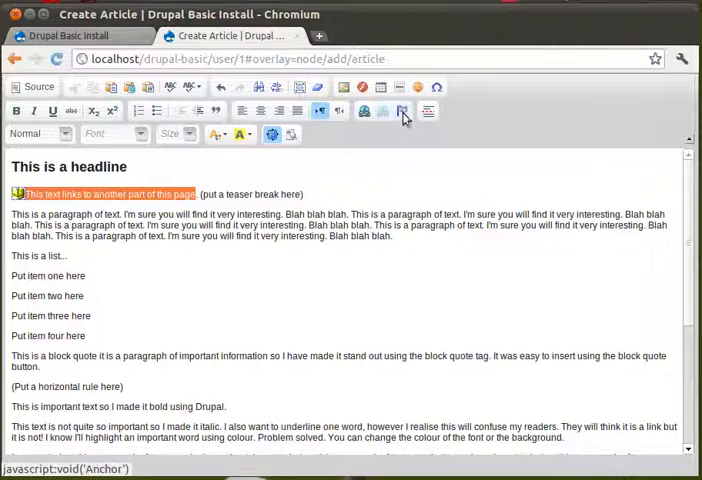
pyautogui.moveTo(364, 111)
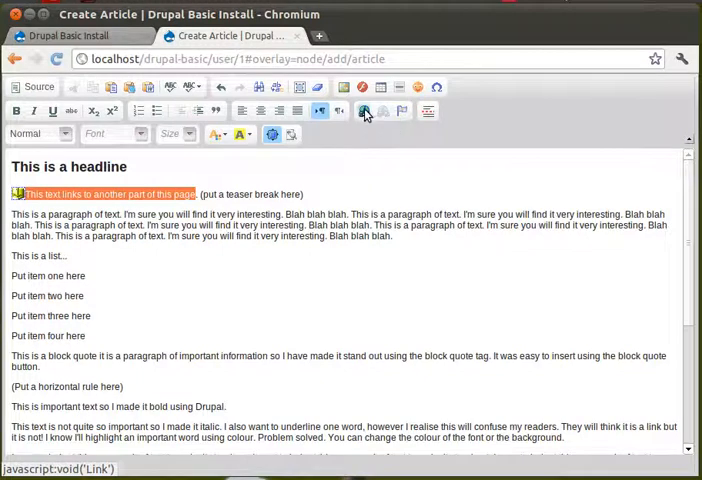
# - Link 'This text links to another part of this page' to the 'bot' anchor
pyautogui.click(364, 111)
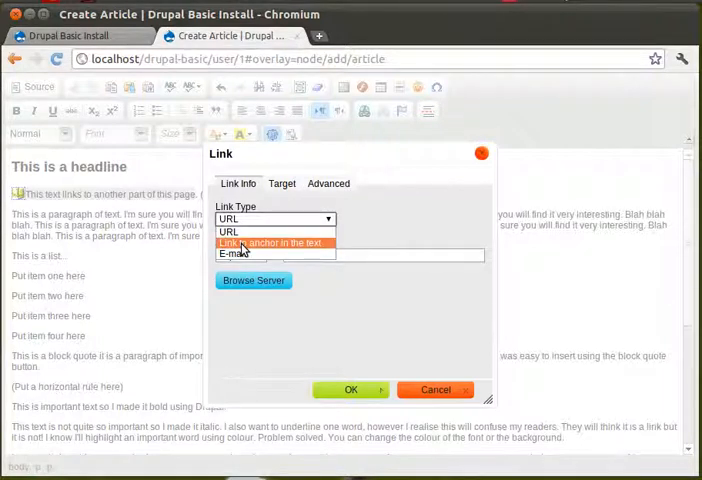
pyautogui.click(272, 243)
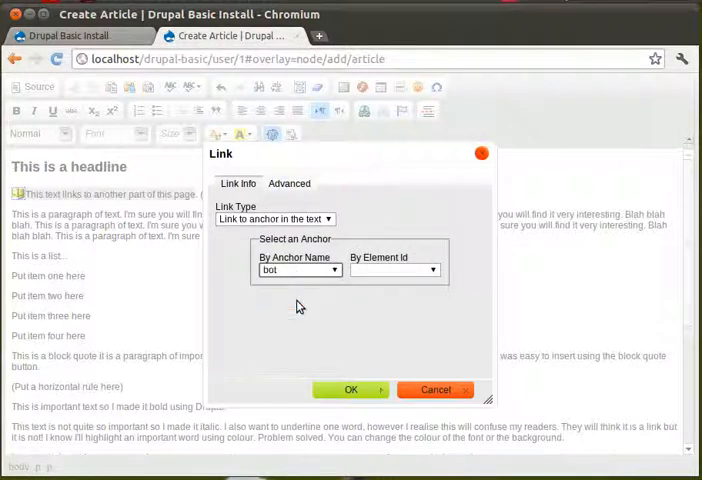
pyautogui.click(350, 390)
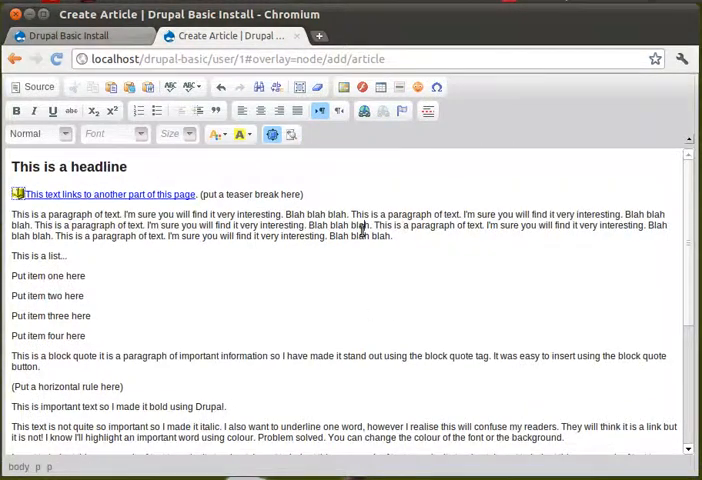
pyautogui.scroll(-3)
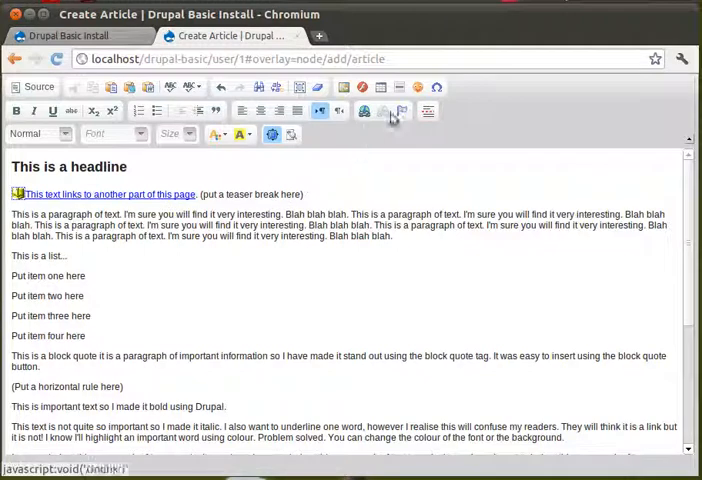
pyautogui.moveTo(402, 111)
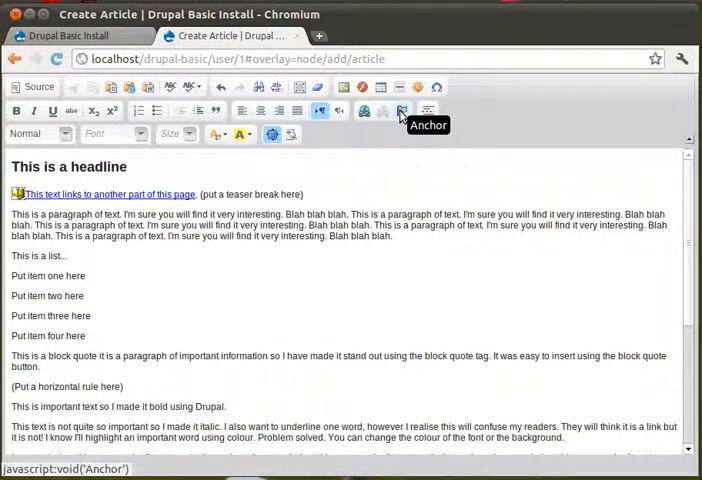
# - Cancel the stray Anchor dialog and add a link to the 'top' anchor
pyautogui.click(401, 111)
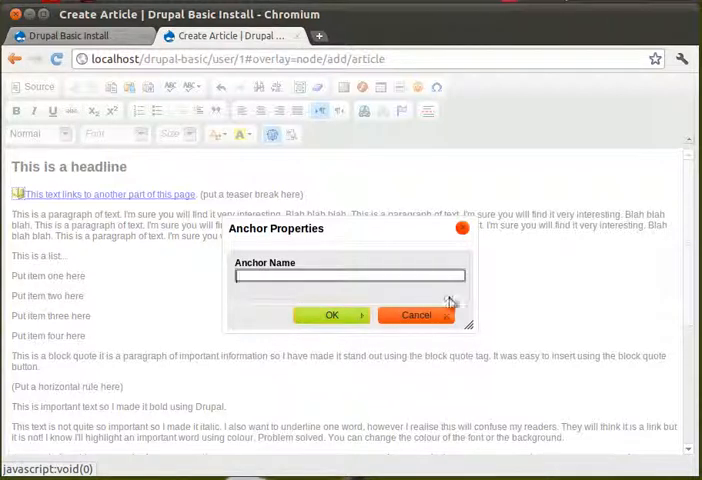
pyautogui.click(416, 315)
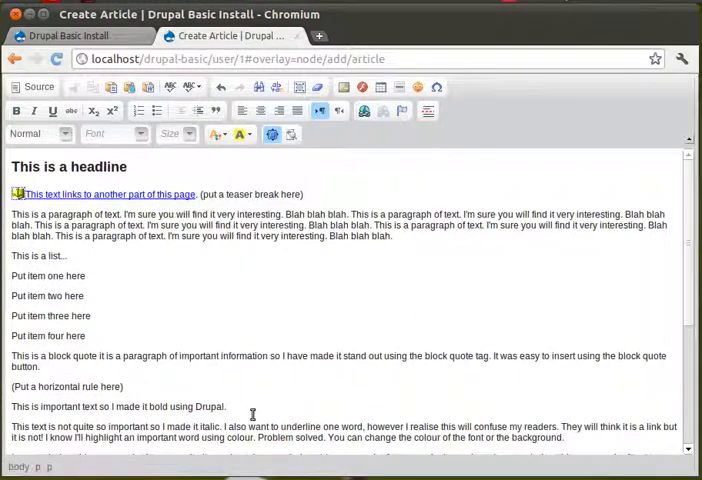
pyautogui.scroll(-3)
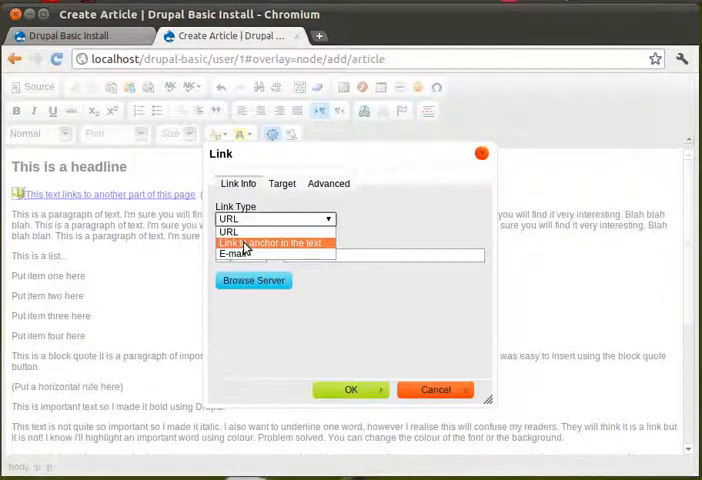
pyautogui.click(271, 242)
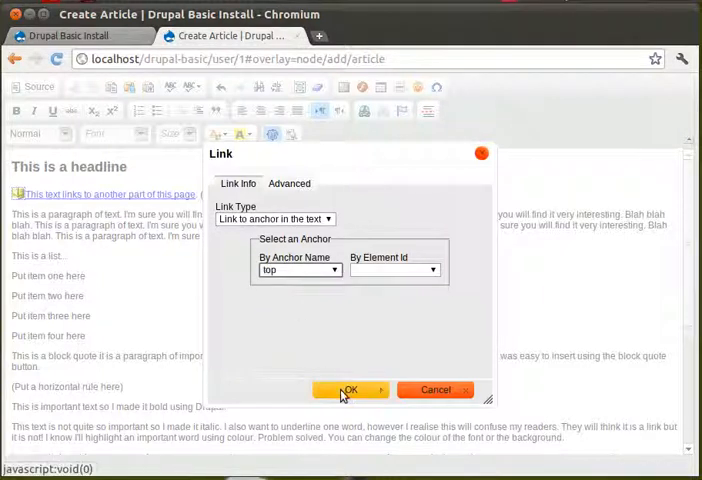
pyautogui.click(346, 389)
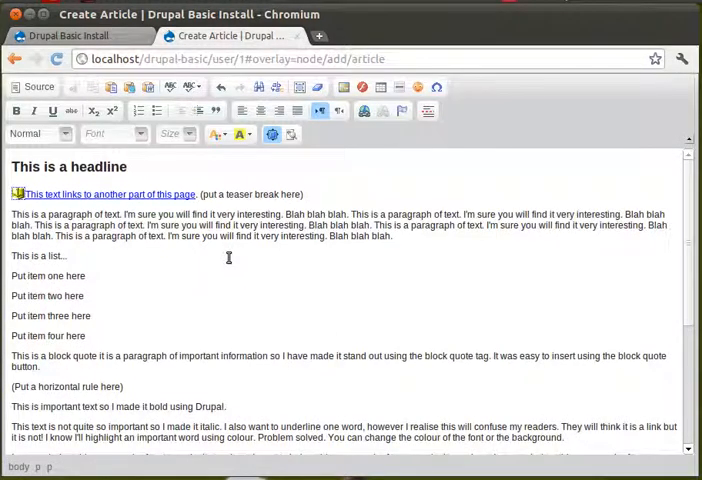
pyautogui.scroll(-3)
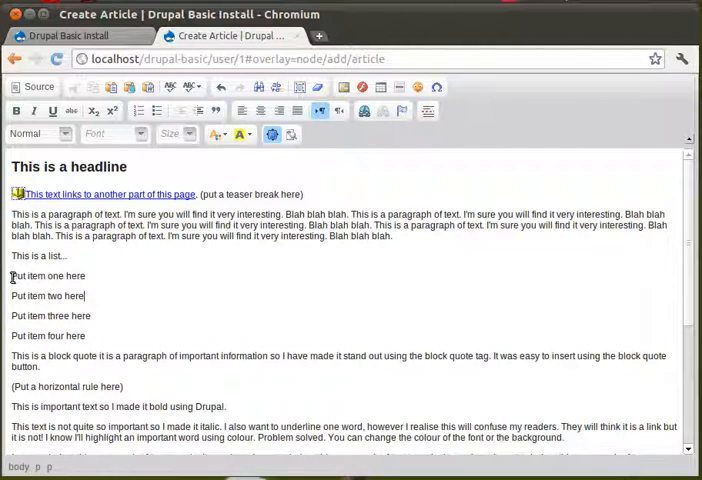
# - Number the four 'Put item' lines as a numbered list
pyautogui.moveTo(11, 276); pyautogui.dragTo(85, 336)
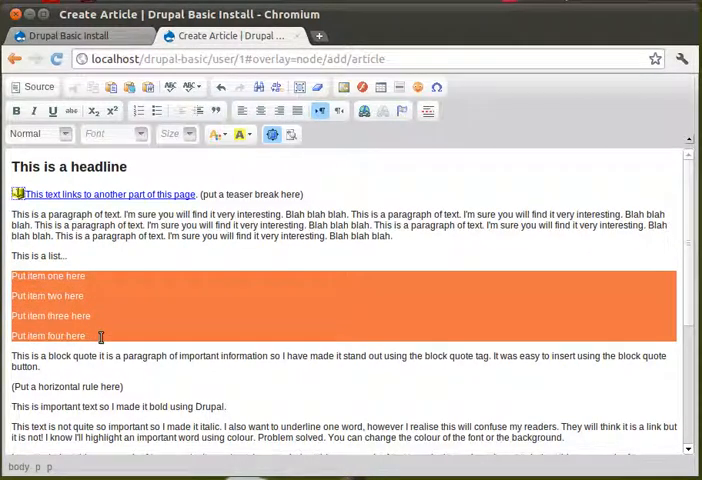
pyautogui.moveTo(139, 110)
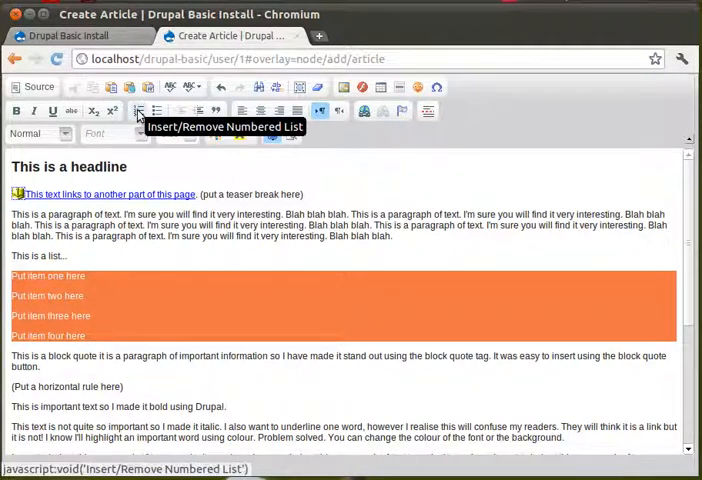
pyautogui.click(140, 111)
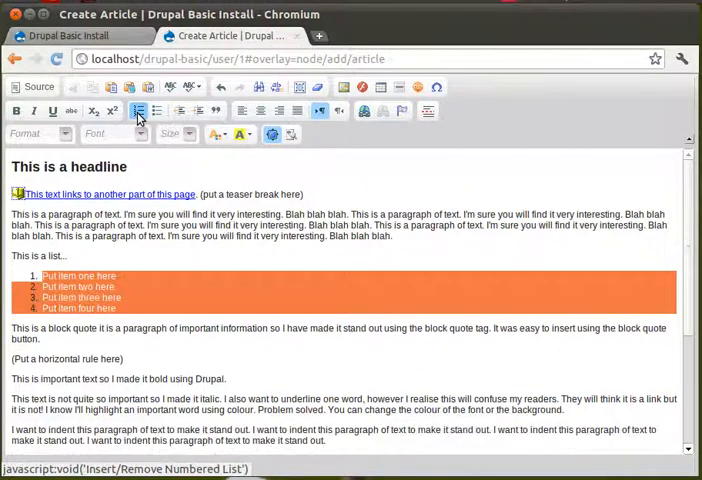
pyautogui.click(136, 110)
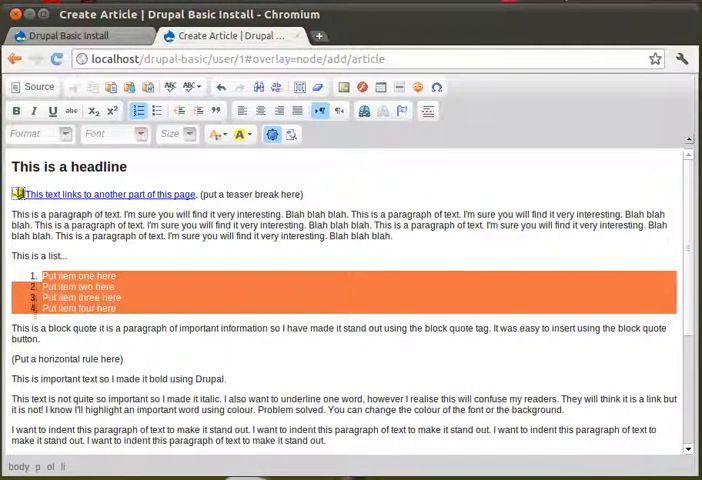
pyautogui.moveTo(139, 110)
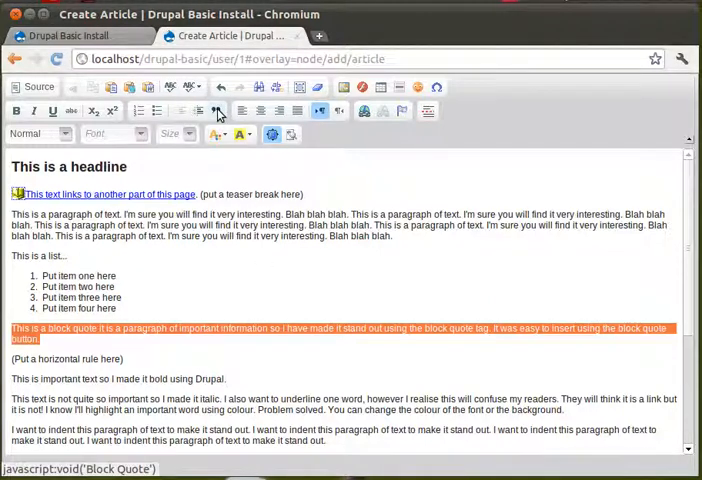
pyautogui.moveTo(215, 111)
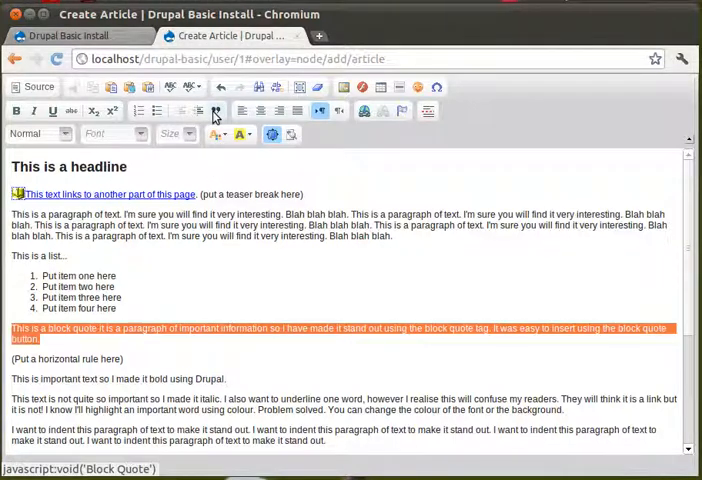
# - Block-quote the important-information paragraph and replace the placeholder with a horizontal line
pyautogui.click(215, 111)
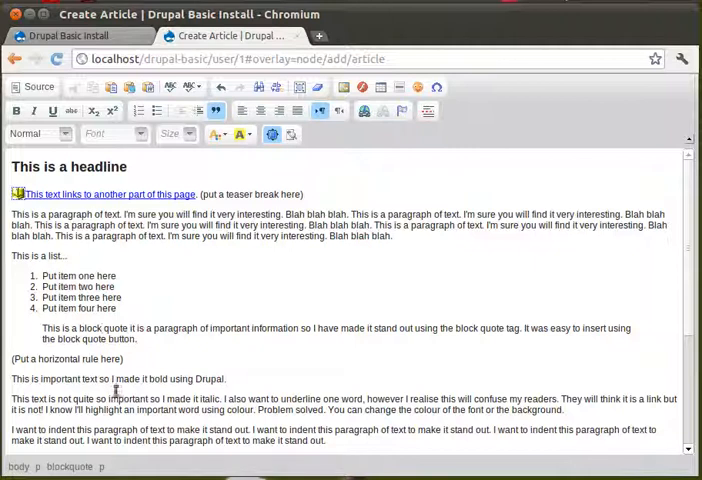
pyautogui.doubleClick(68, 358)
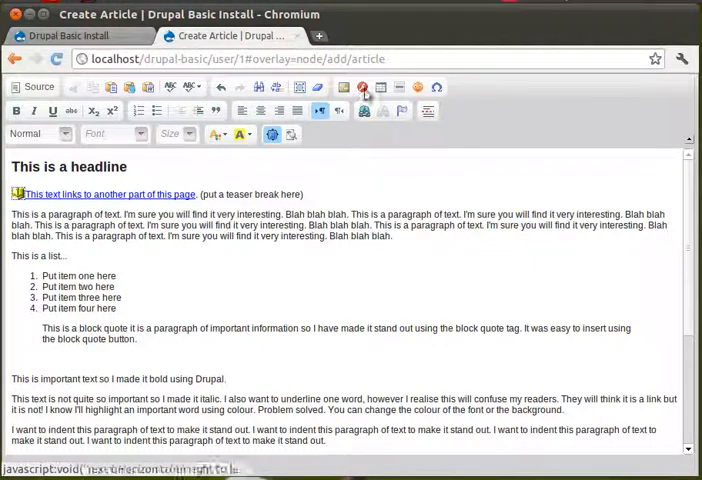
pyautogui.moveTo(398, 87)
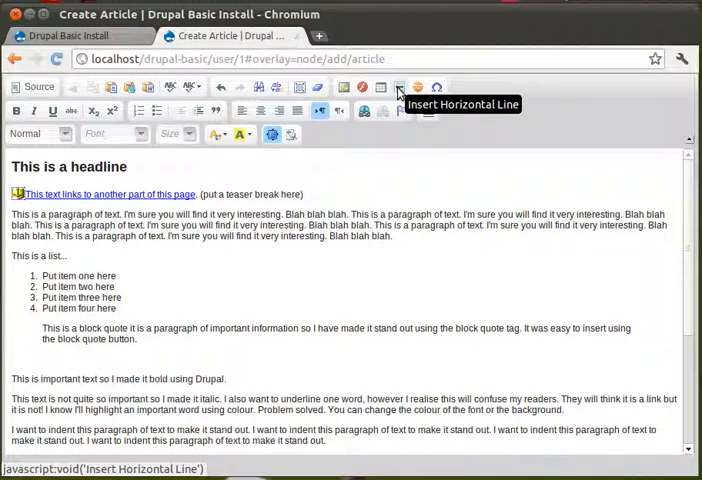
pyautogui.click(398, 87)
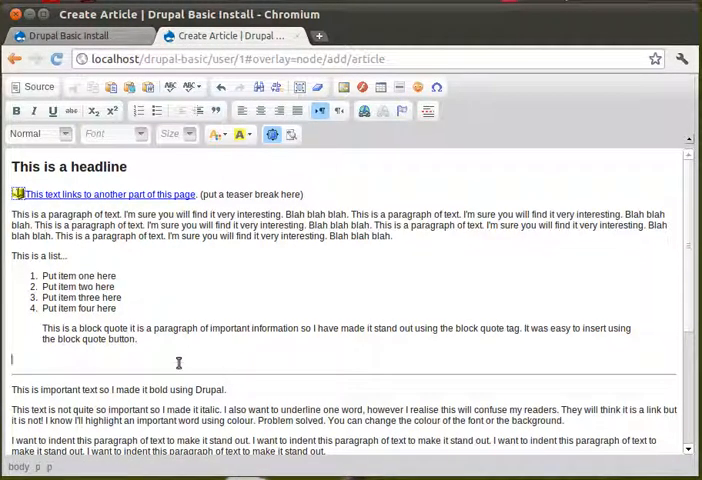
pyautogui.scroll(-3)
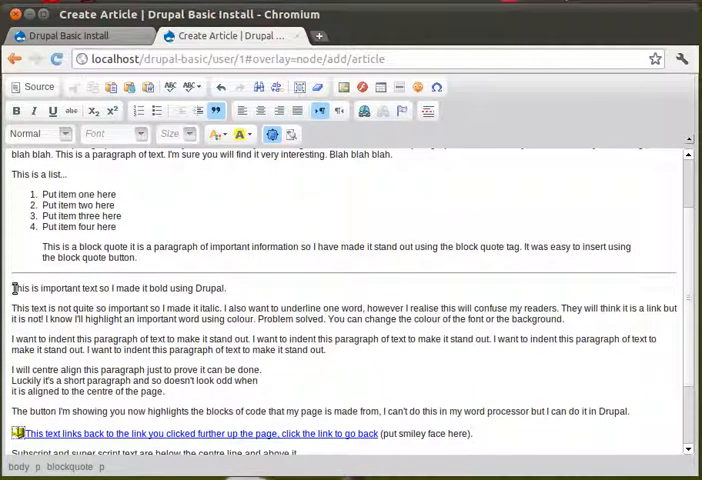
# - Bold the important-text line, underline 'underline', turn 'font' red and highlight 'background' yellow
pyautogui.moveTo(13, 288); pyautogui.dragTo(168, 288)
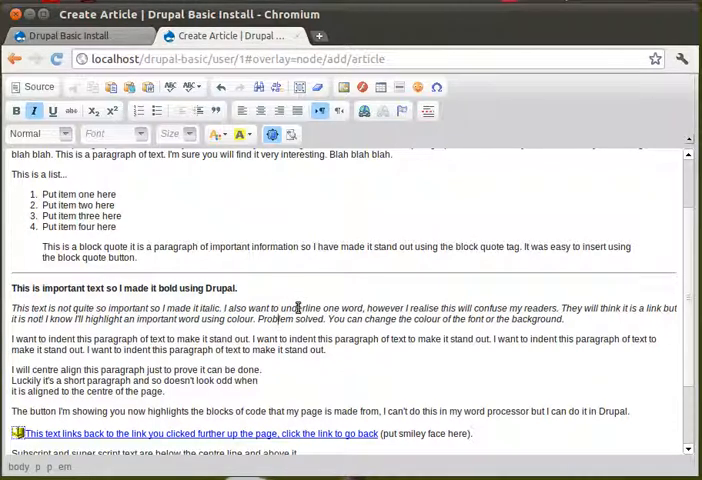
pyautogui.doubleClick(301, 307)
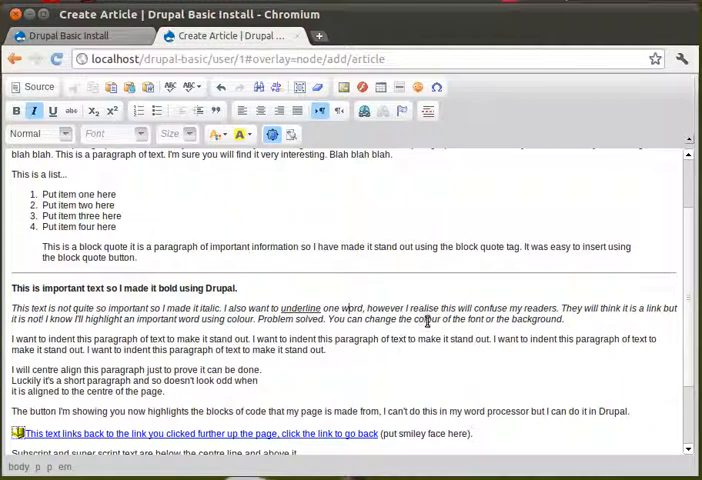
pyautogui.doubleClick(476, 319)
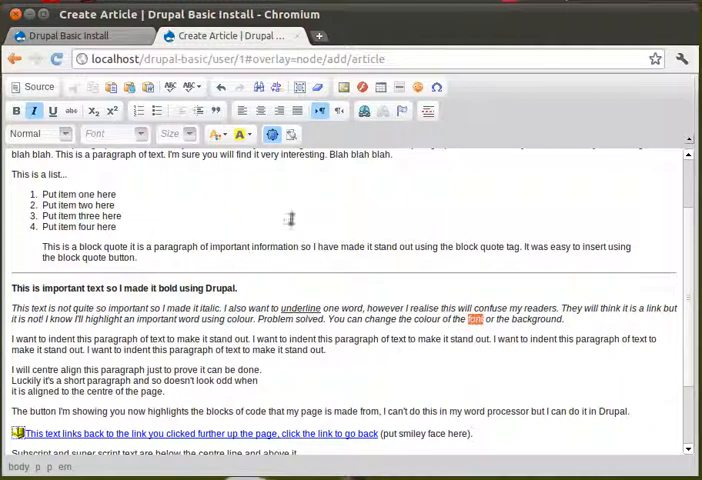
pyautogui.moveTo(213, 133)
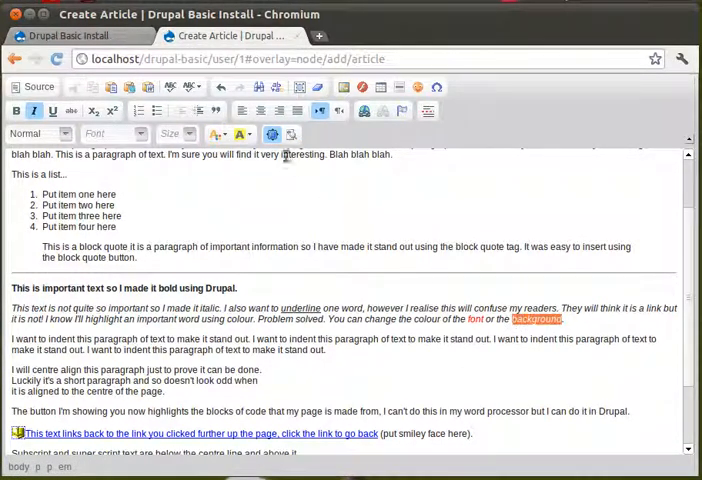
pyautogui.click(240, 134)
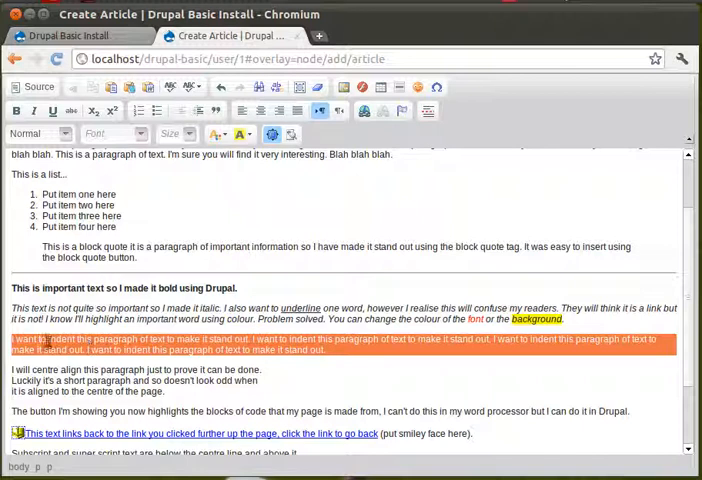
pyautogui.moveTo(210, 111)
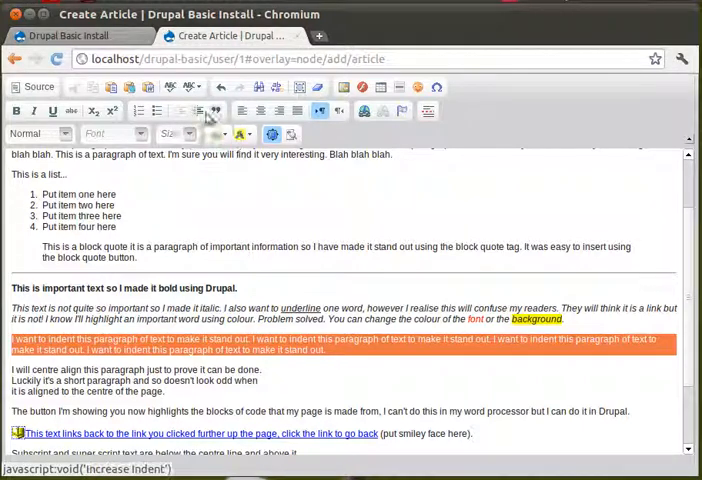
pyautogui.moveTo(198, 111)
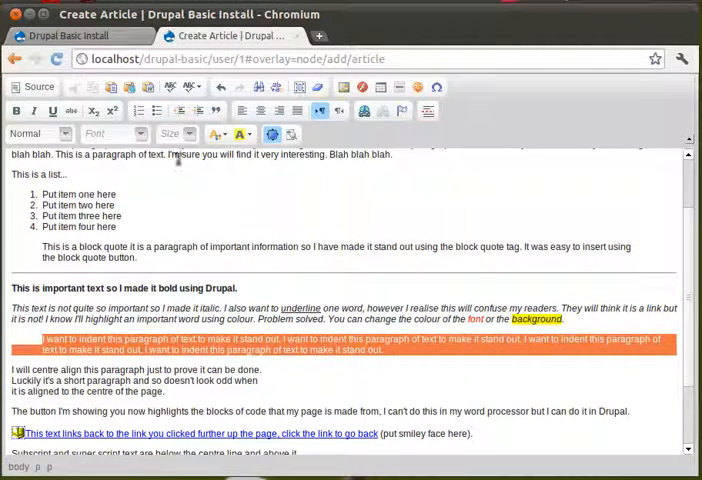
pyautogui.moveTo(199, 111)
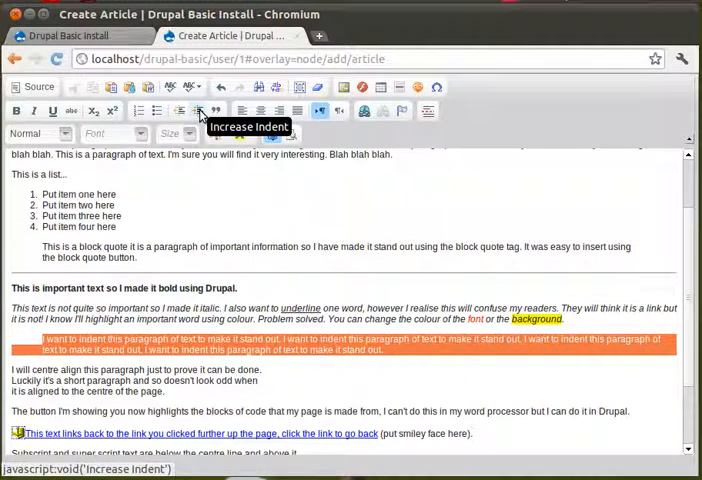
# - Indent the 'I want to indent' paragraph further, then scroll to the three-line paragraph
pyautogui.click(200, 111)
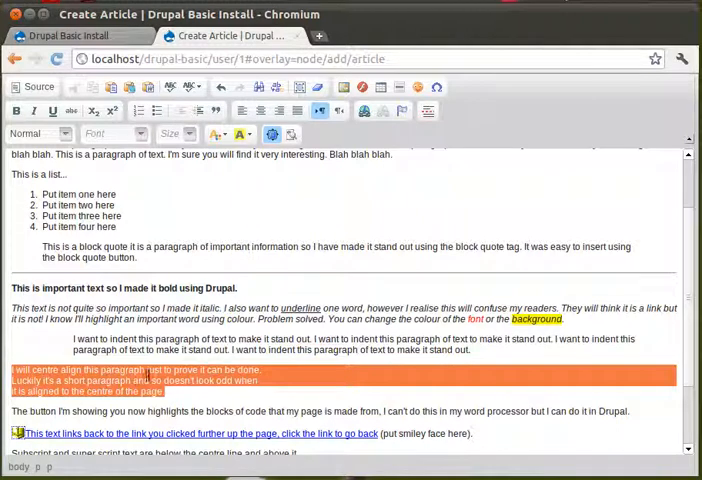
pyautogui.moveTo(259, 110)
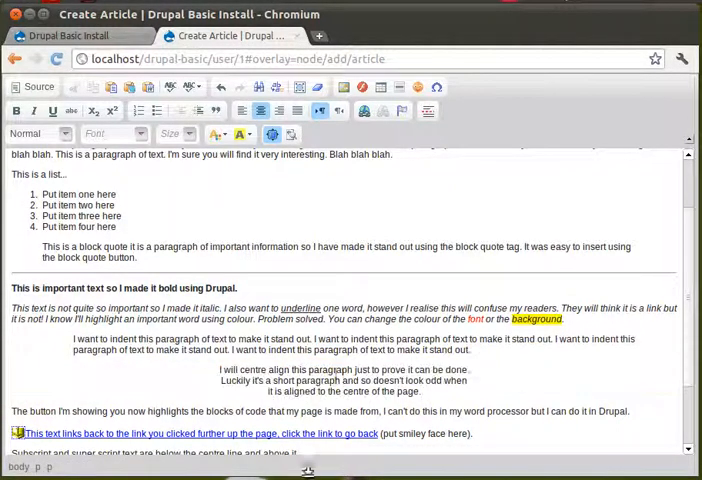
pyautogui.scroll(-3)
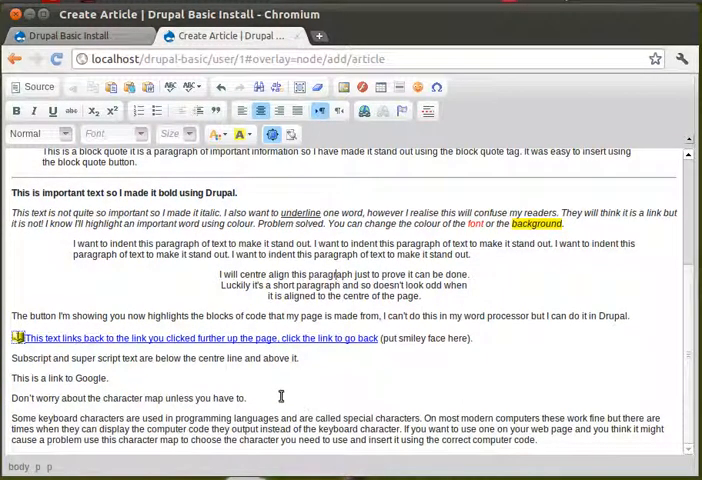
pyautogui.moveTo(291, 134)
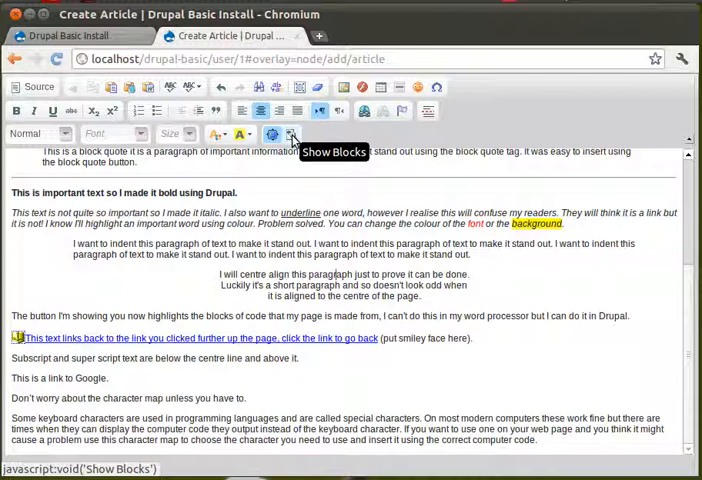
pyautogui.click(292, 134)
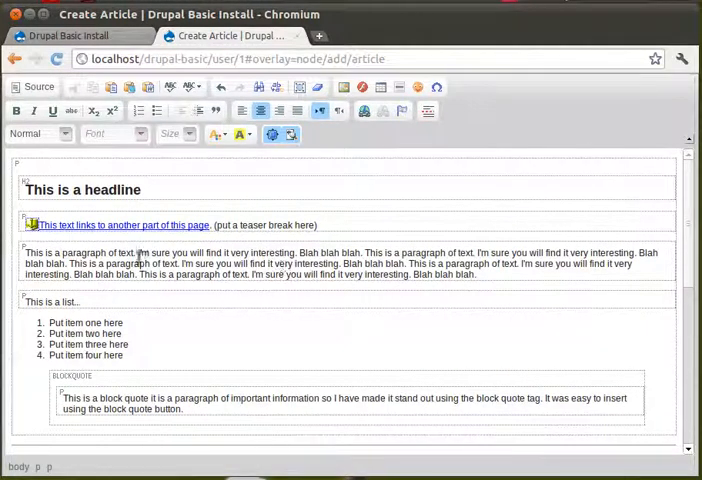
pyautogui.moveTo(190, 323)
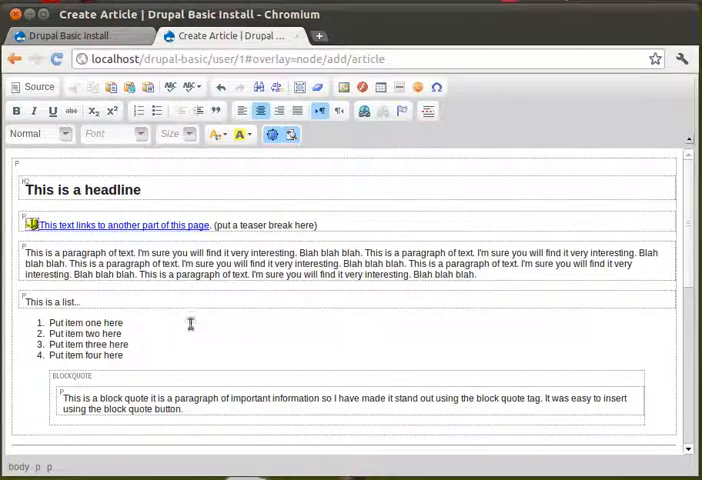
pyautogui.scroll(-3)
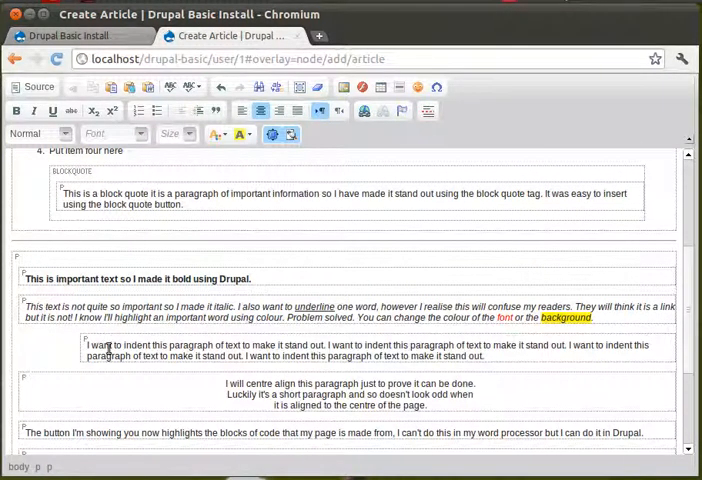
pyautogui.scroll(-3)
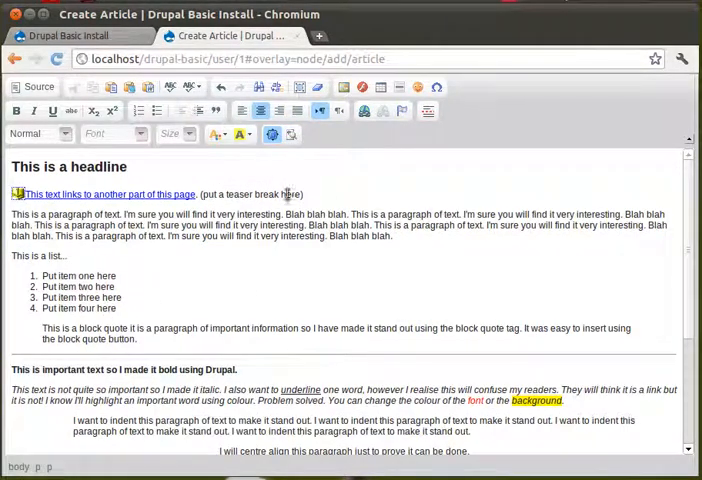
pyautogui.moveTo(291, 135)
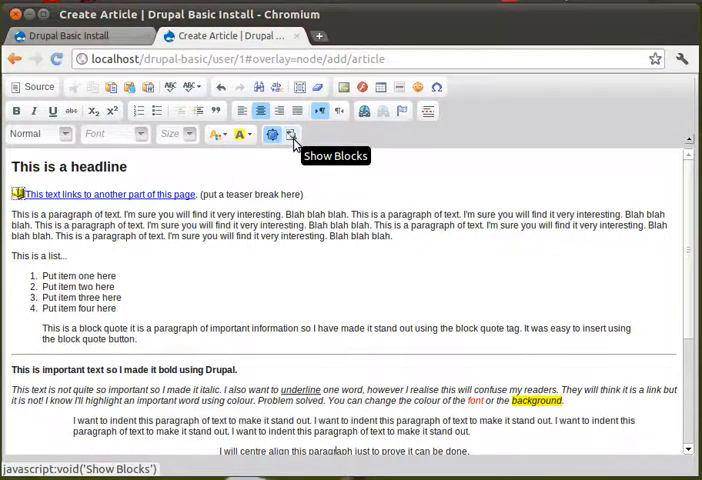
pyautogui.click(291, 135)
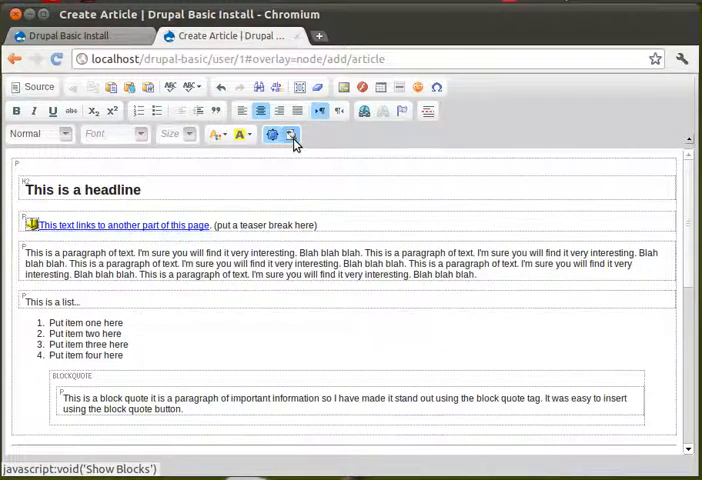
pyautogui.click(290, 135)
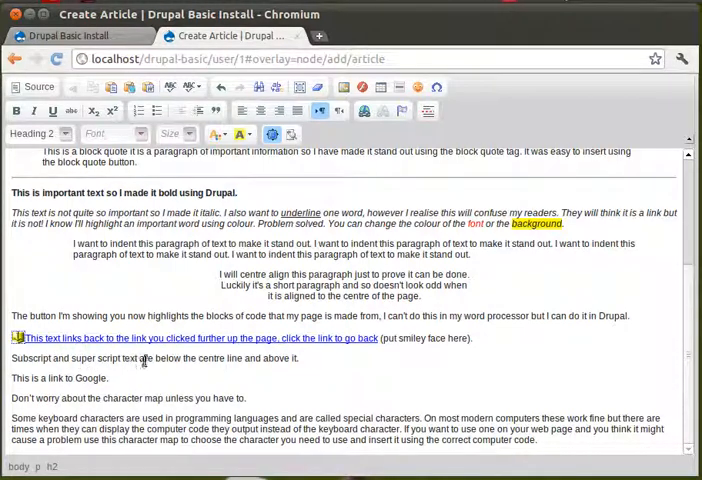
# - Select the word 'below' in the subscript sentence
pyautogui.doubleClick(168, 358)
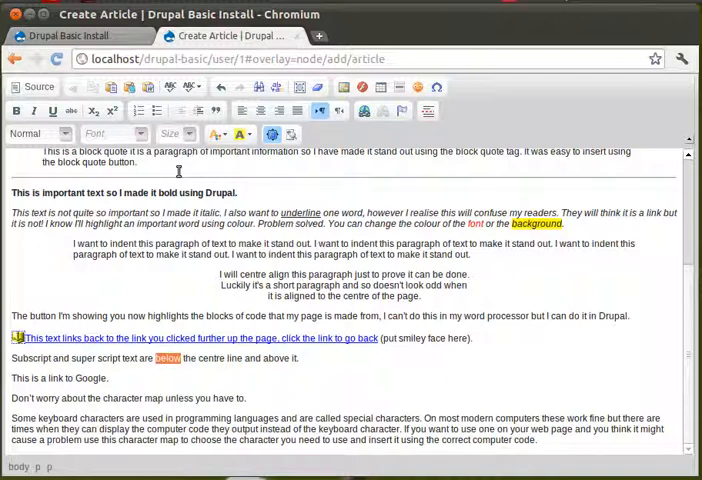
pyautogui.moveTo(92, 111)
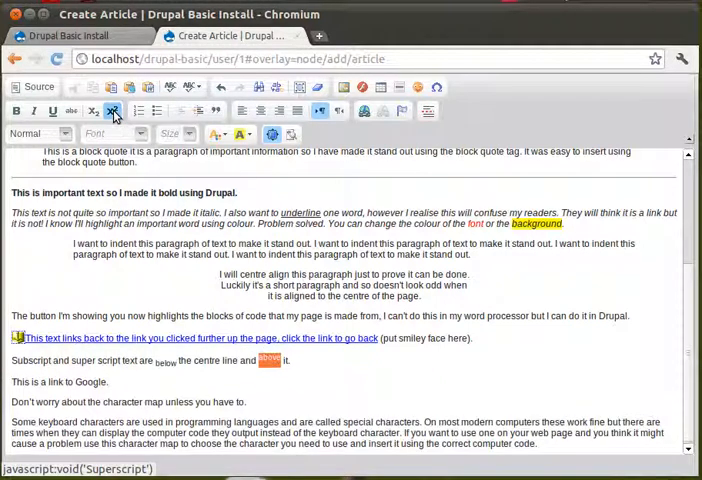
pyautogui.moveTo(92, 111)
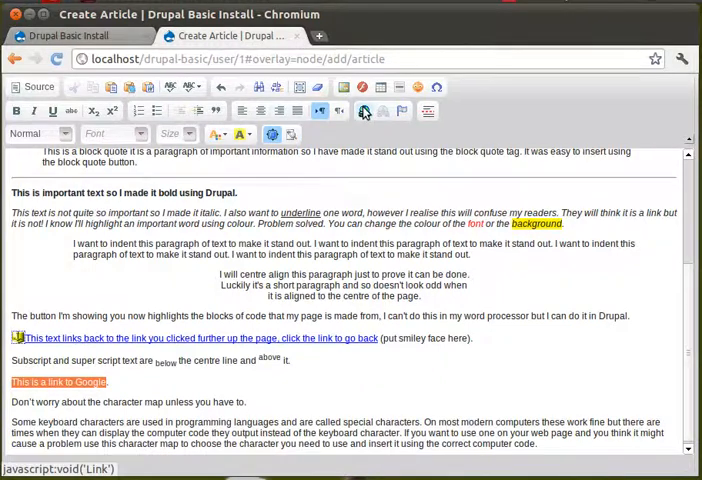
pyautogui.click(363, 111)
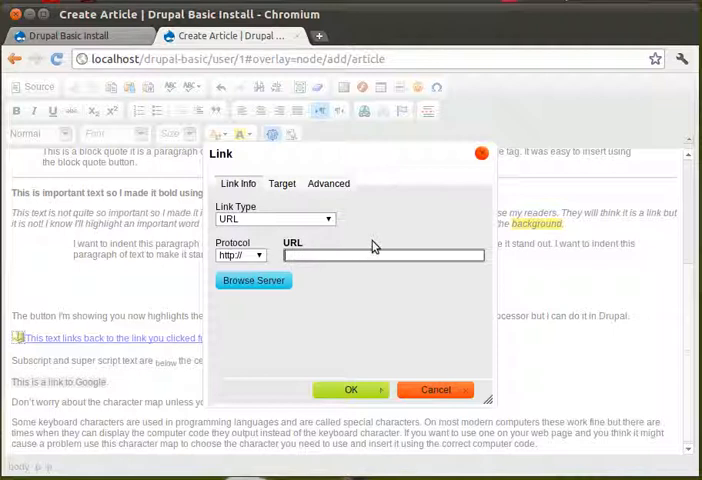
pyautogui.write('www.google.com')
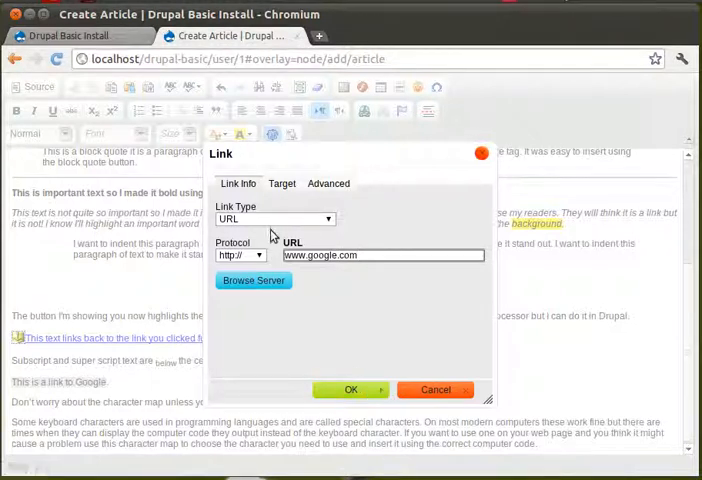
pyautogui.click(282, 184)
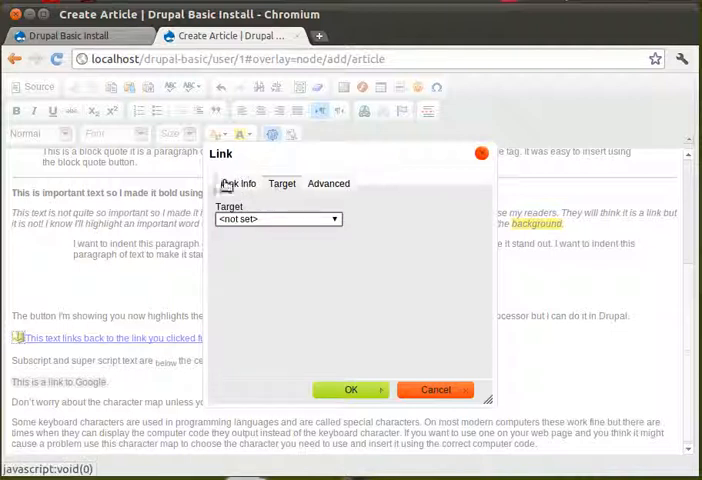
pyautogui.click(238, 183)
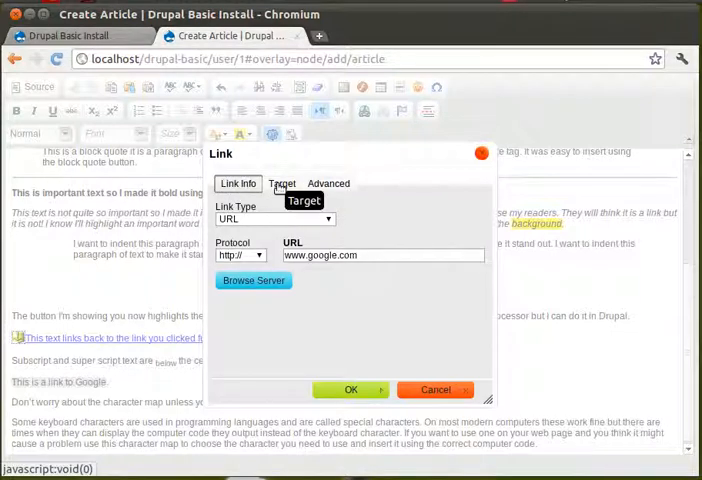
pyautogui.click(282, 183)
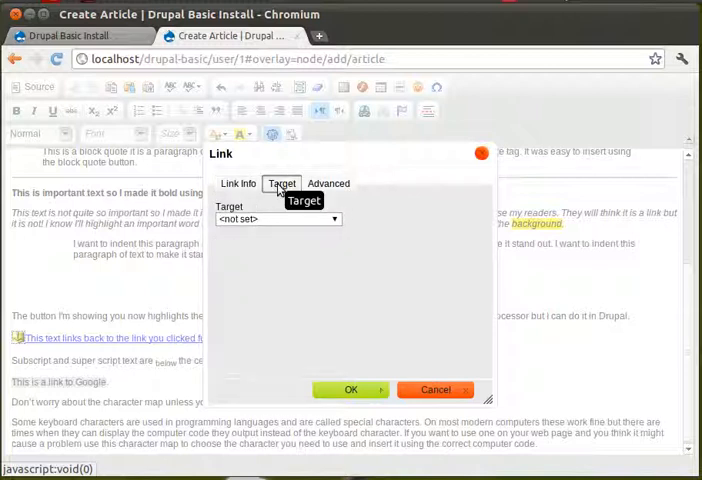
pyautogui.click(277, 219)
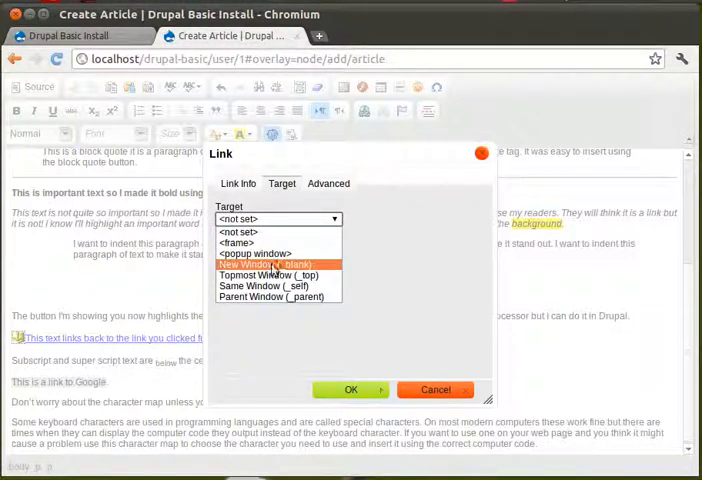
pyautogui.click(277, 264)
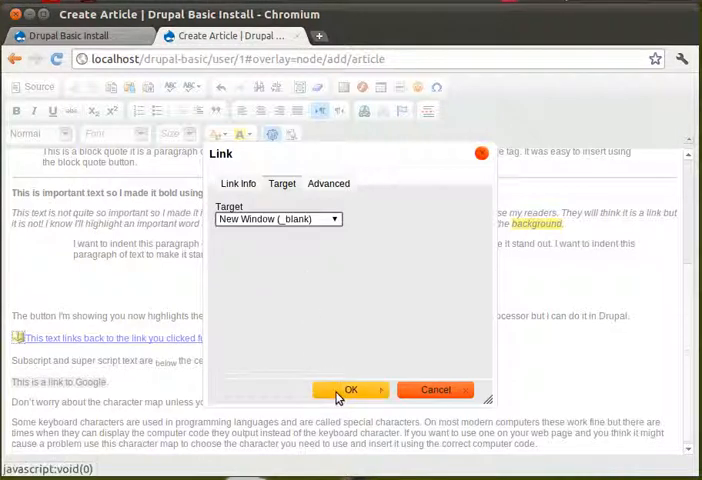
pyautogui.click(350, 390)
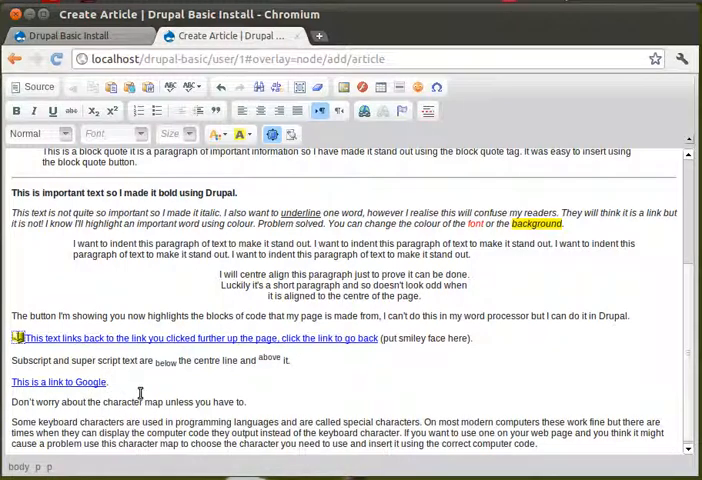
# - Open the special character picker over the article body
pyautogui.click(108, 381)
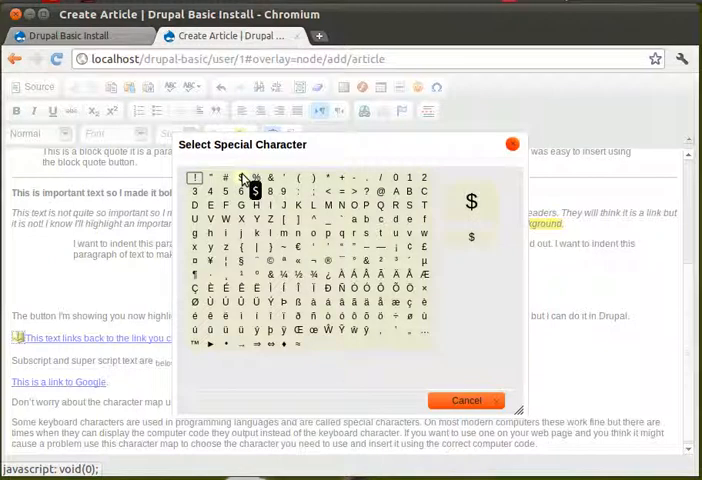
pyautogui.moveTo(473, 331)
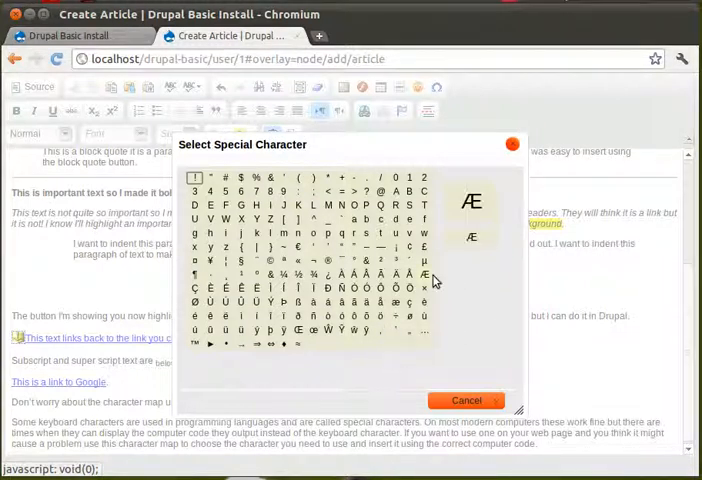
pyautogui.moveTo(448, 280)
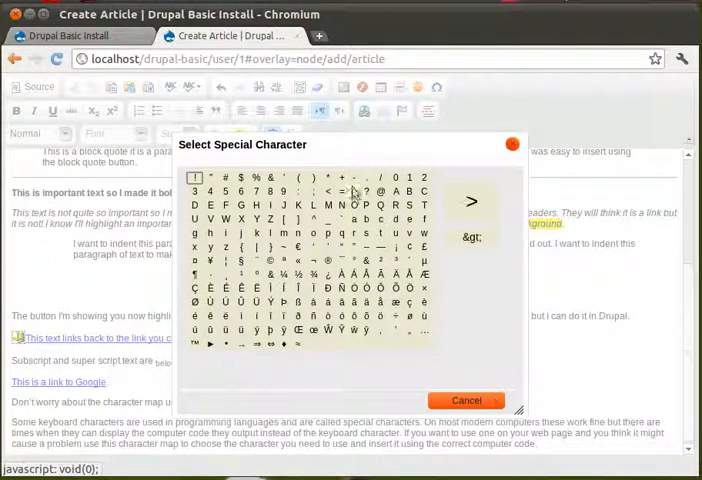
pyautogui.moveTo(352, 192)
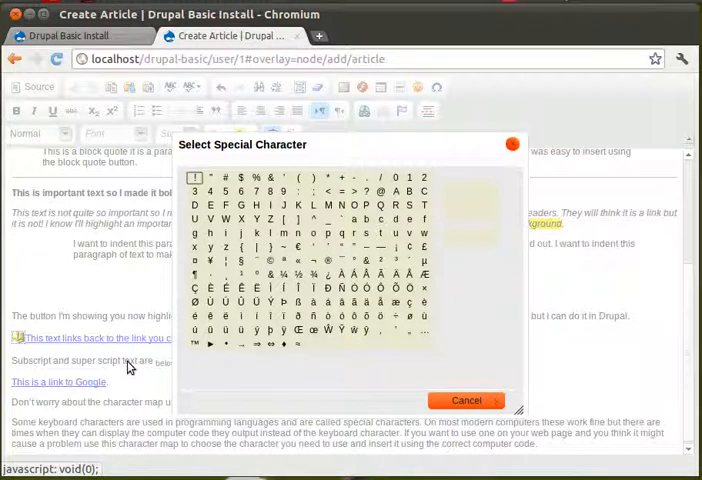
pyautogui.moveTo(227, 418)
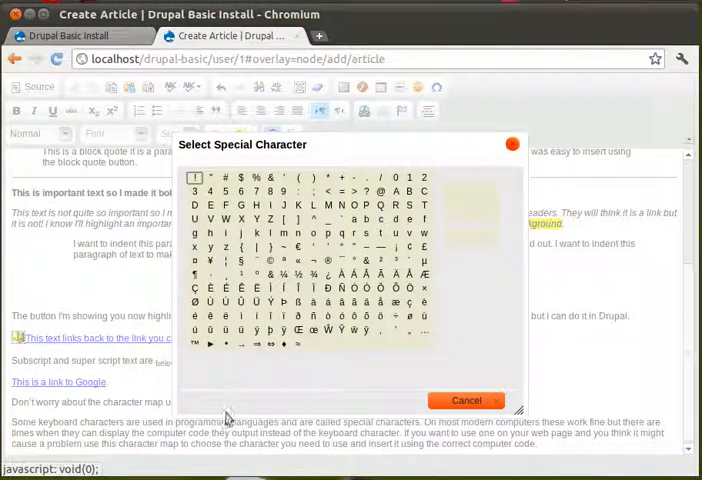
pyautogui.moveTo(270, 270)
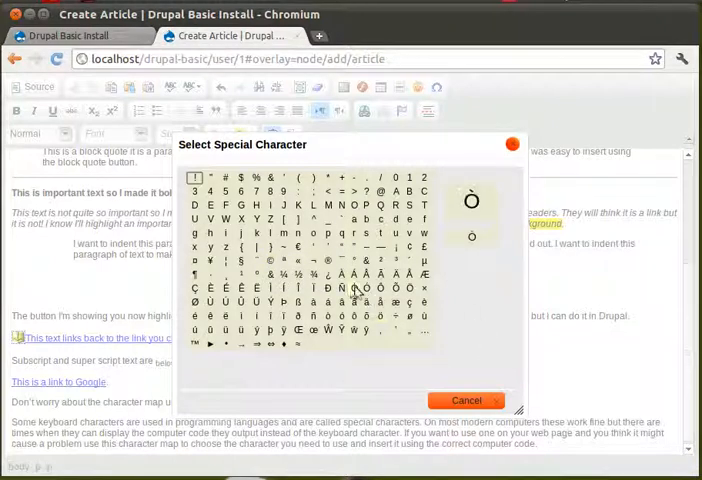
pyautogui.moveTo(344, 277)
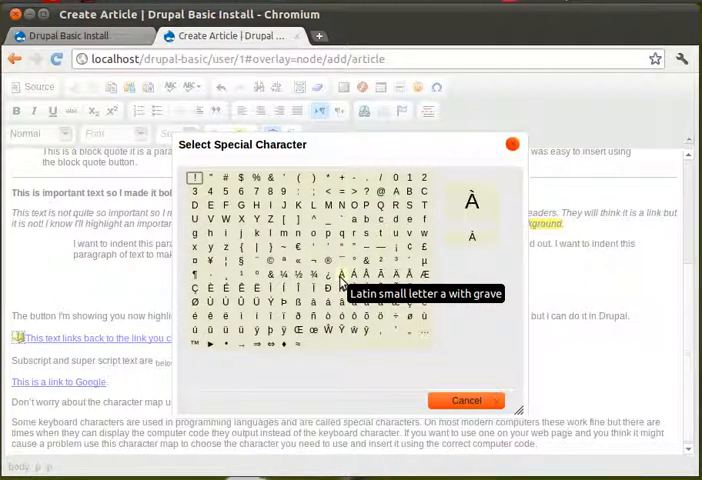
pyautogui.moveTo(500, 357)
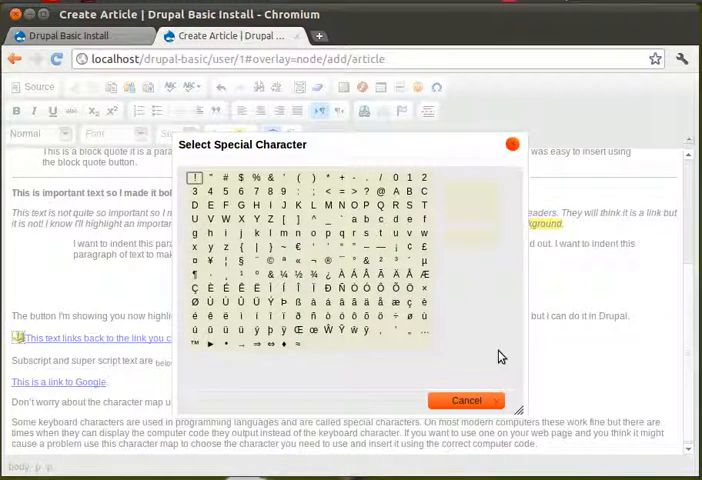
pyautogui.moveTo(405, 191)
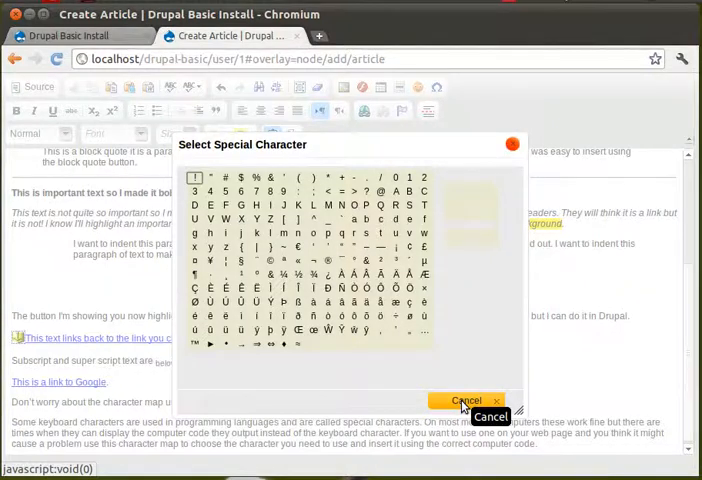
# - Close the character picker unused, save 'Formatting my web page', and scroll the published article
pyautogui.click(466, 401)
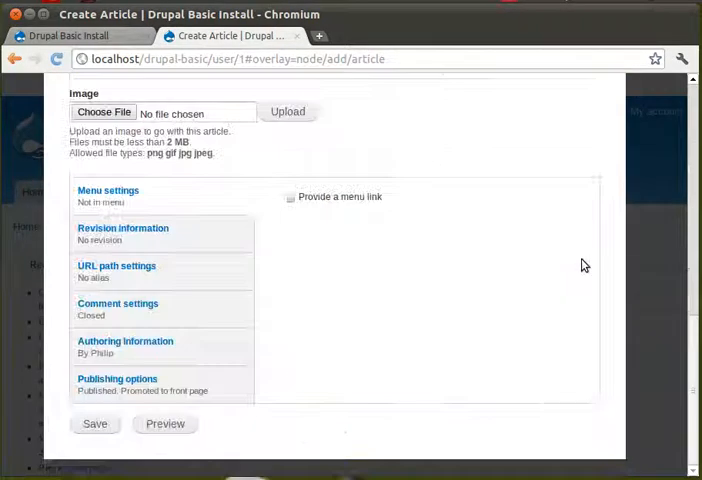
pyautogui.click(94, 424)
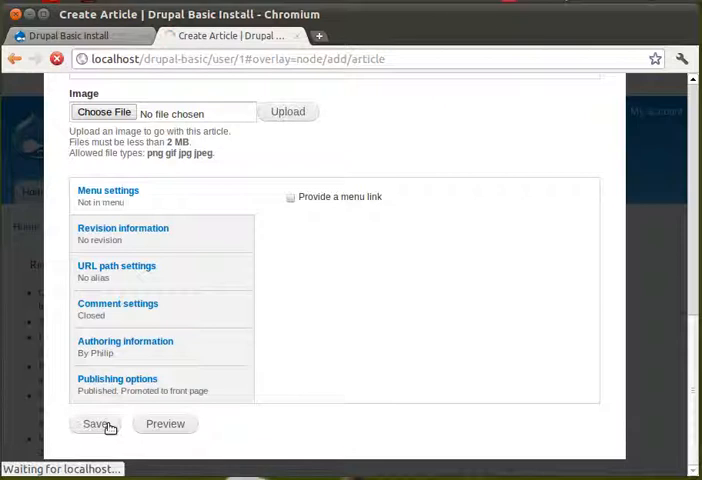
pyautogui.click(97, 423)
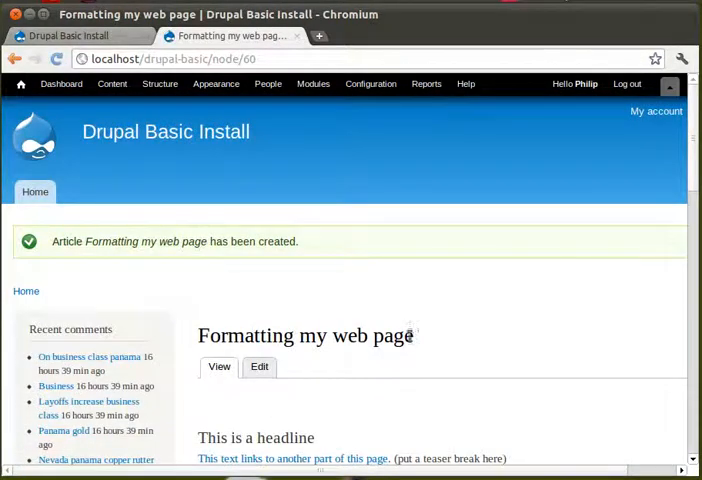
pyautogui.scroll(-3)
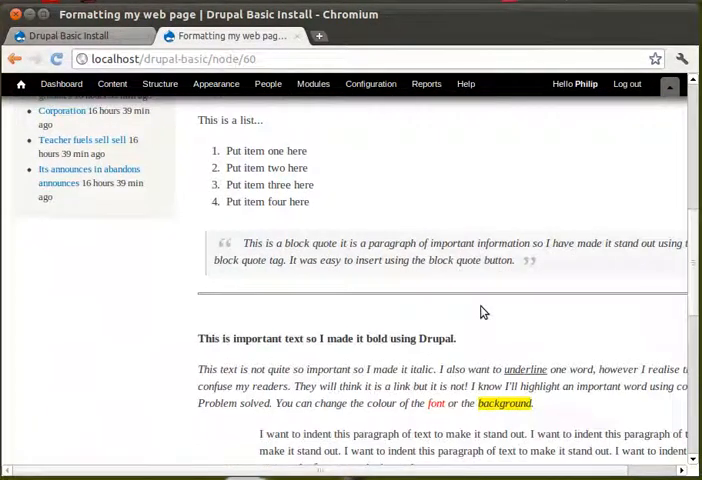
pyautogui.scroll(-3)
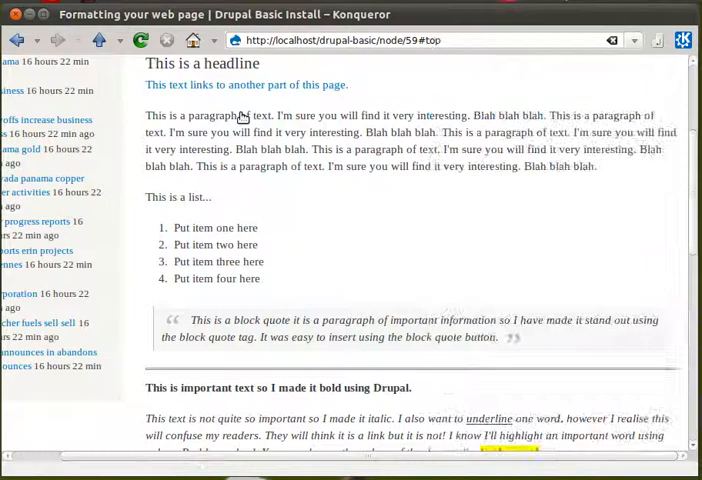
pyautogui.moveTo(155, 105)
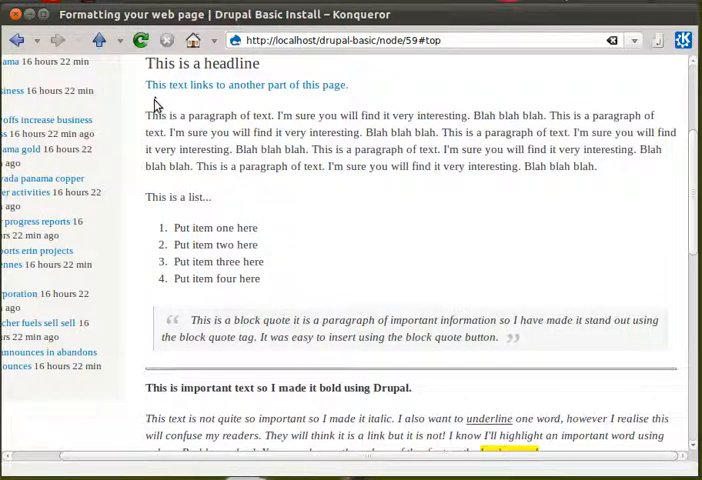
pyautogui.moveTo(222, 147)
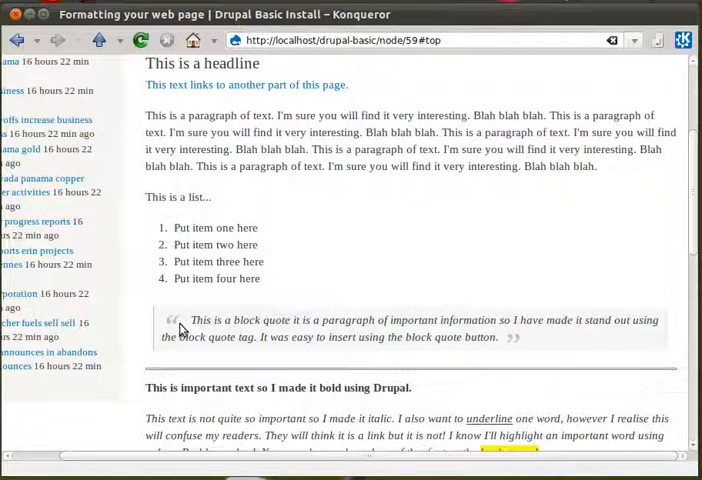
pyautogui.moveTo(458, 337)
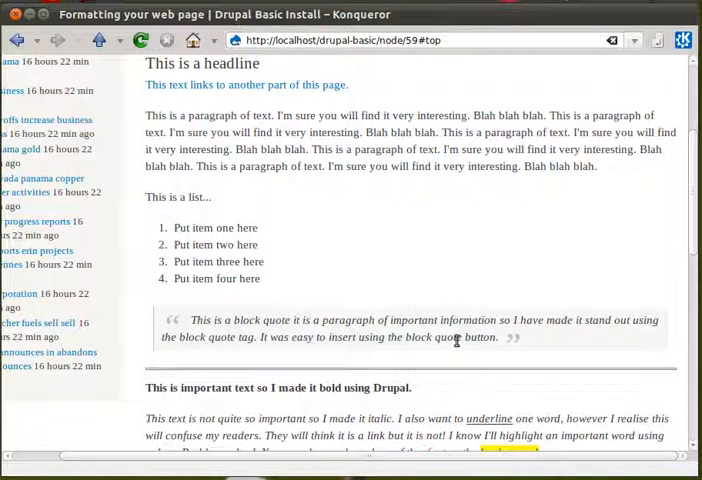
# - Scroll down the published article to the Google link
pyautogui.scroll(-3)
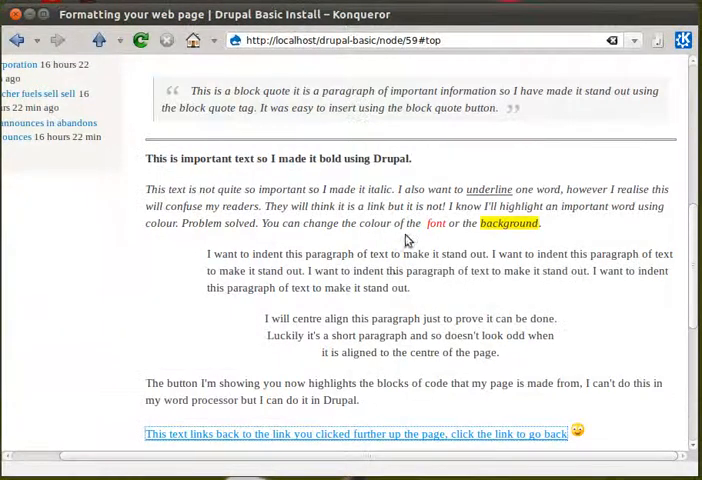
pyautogui.moveTo(465, 146)
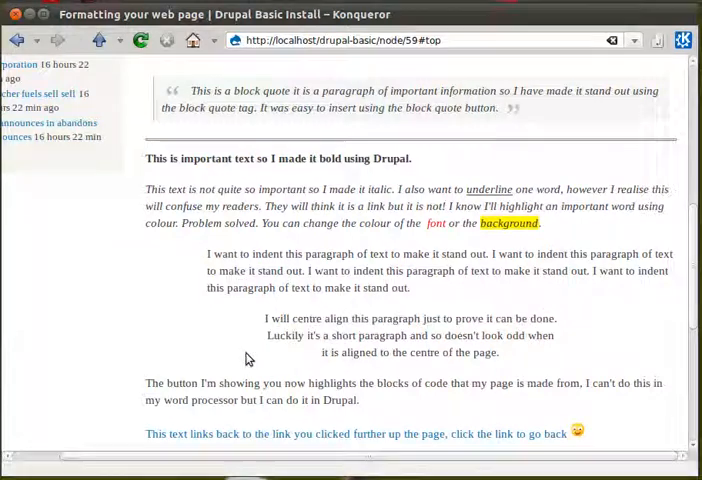
pyautogui.scroll(-3)
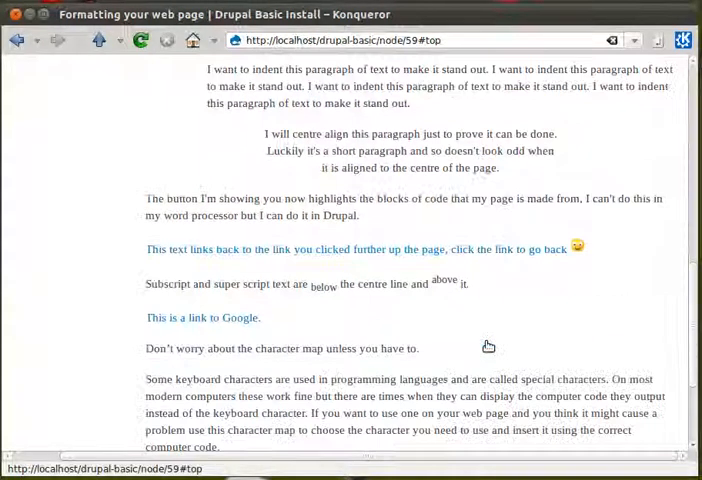
pyautogui.scroll(-3)
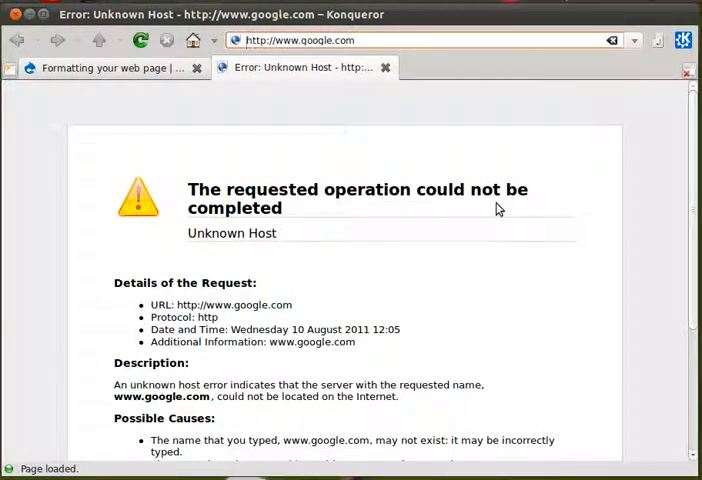
# - Switch to the 'Formatting your web page' tab and scroll through the formatted article
pyautogui.click(110, 67)
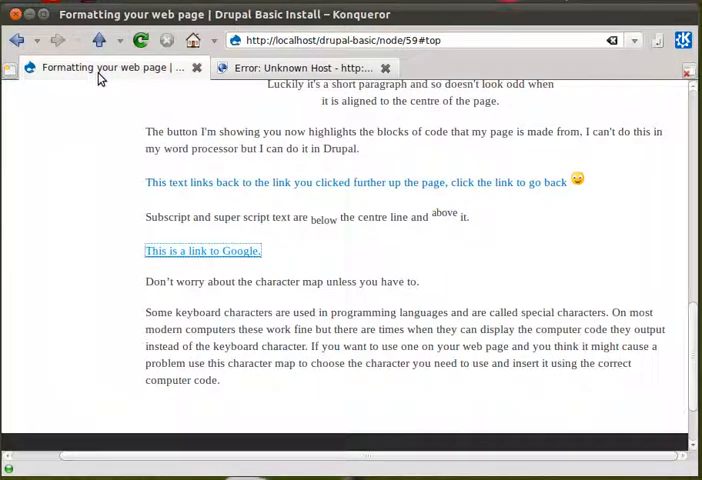
pyautogui.moveTo(169, 300)
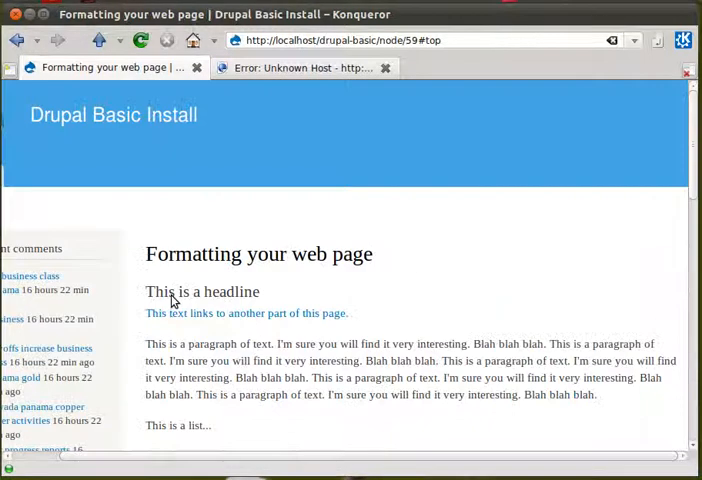
pyautogui.moveTo(252, 163)
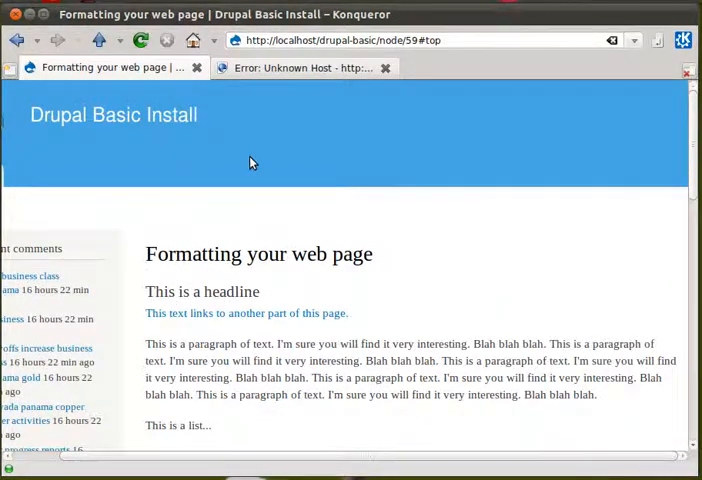
pyautogui.moveTo(407, 230)
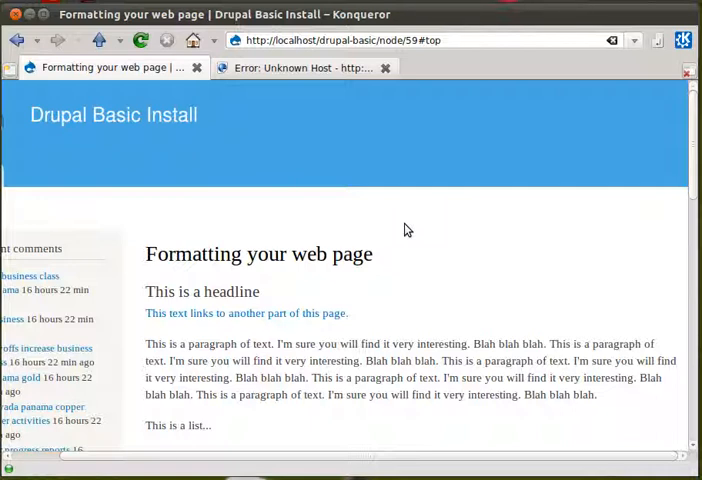
pyautogui.scroll(-3)
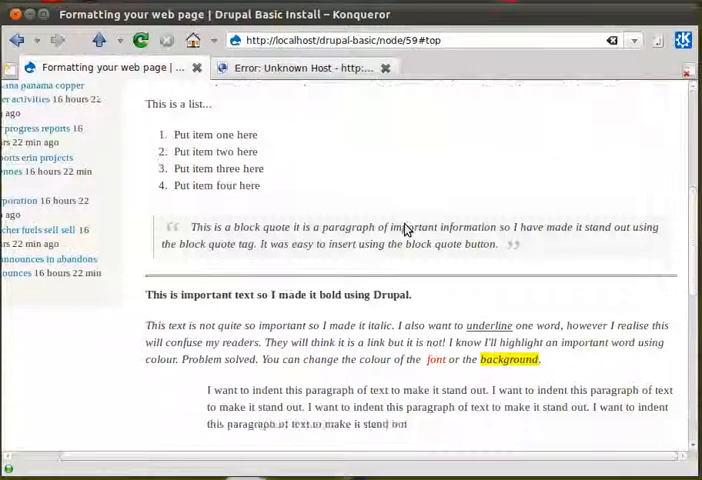
pyautogui.scroll(-3)
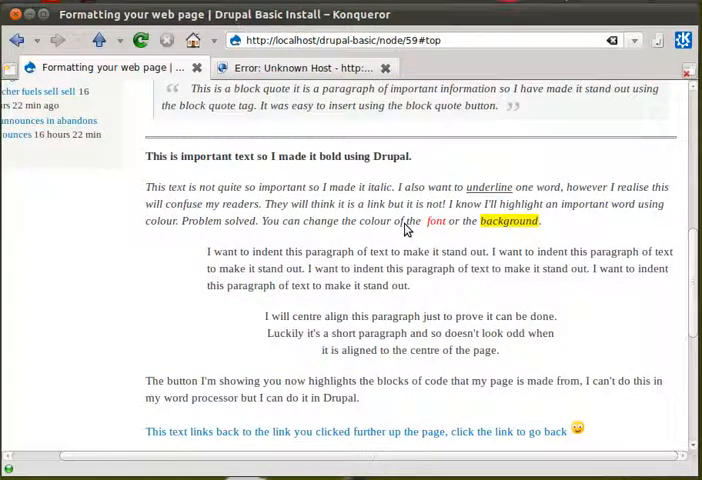